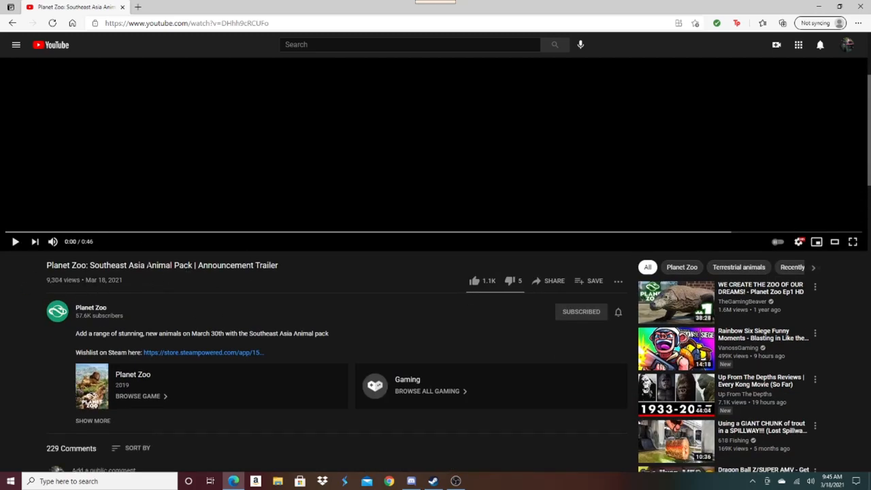
{"action": "mouse_move", "coordinate": [167, 285]}
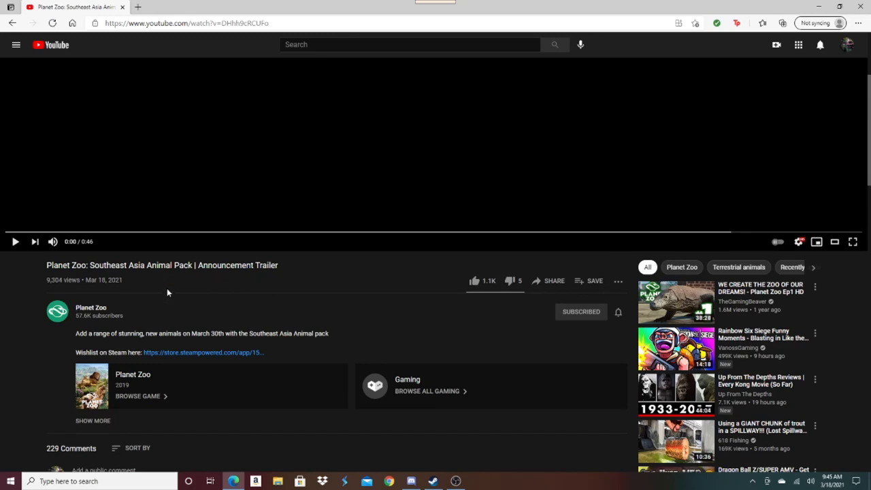
{"action": "mouse_move", "coordinate": [170, 295]}
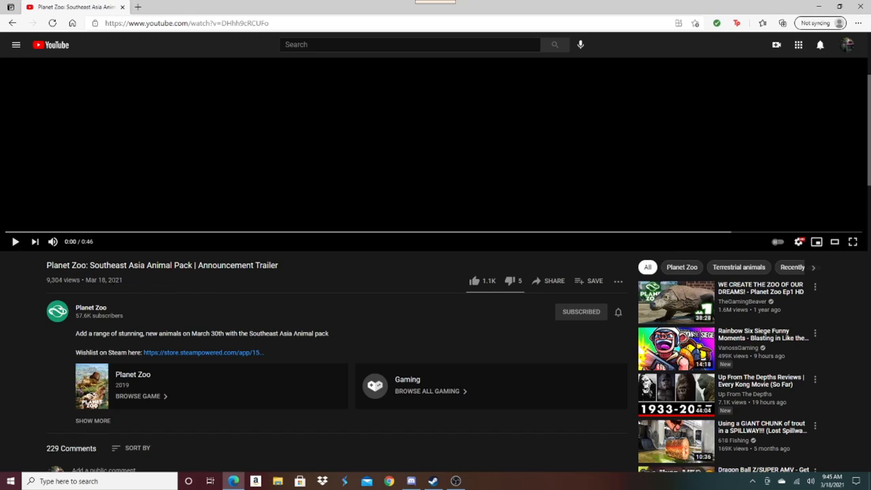
{"action": "mouse_move", "coordinate": [93, 276]}
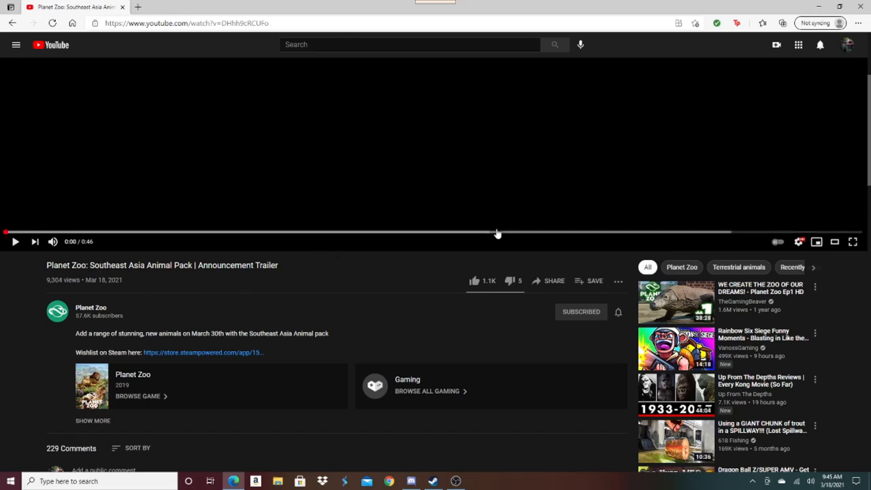
Let the Southeast Asia Animal Pack trailer play through to its end screen of suggested trailers
{"action": "scroll", "scroll_direction": "down", "scroll_amount": 3}
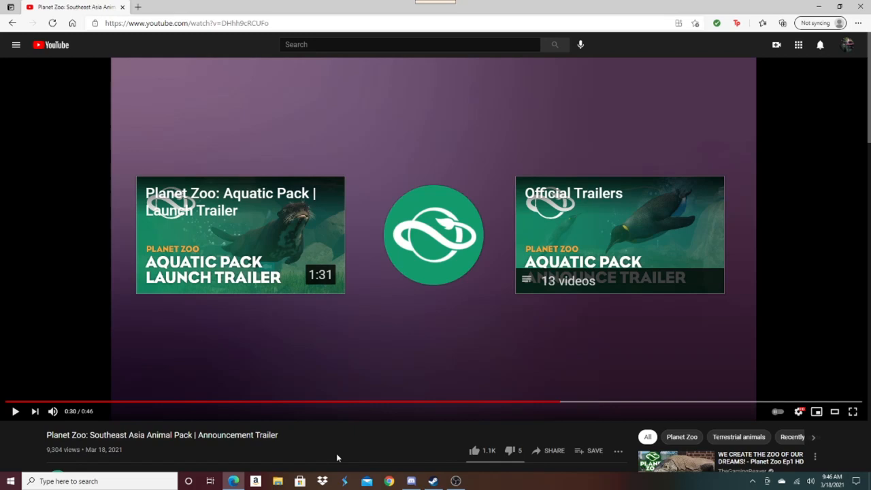
{"action": "mouse_move", "coordinate": [340, 459]}
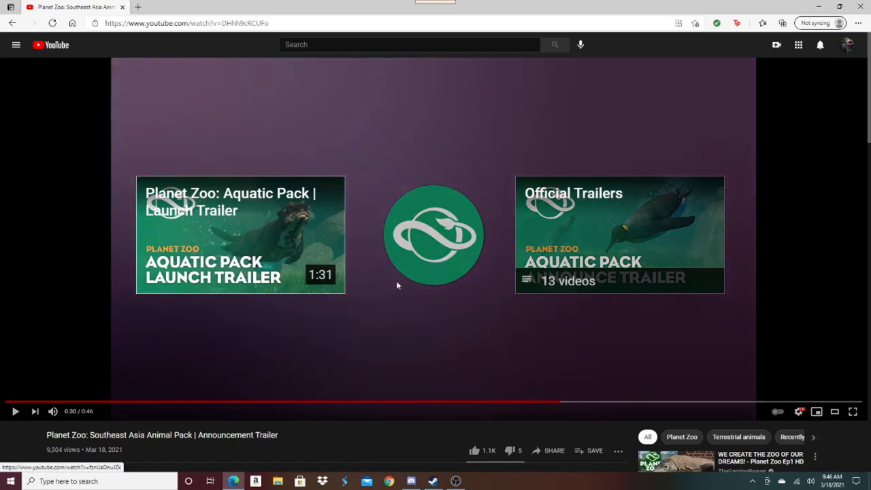
{"action": "mouse_move", "coordinate": [765, 402]}
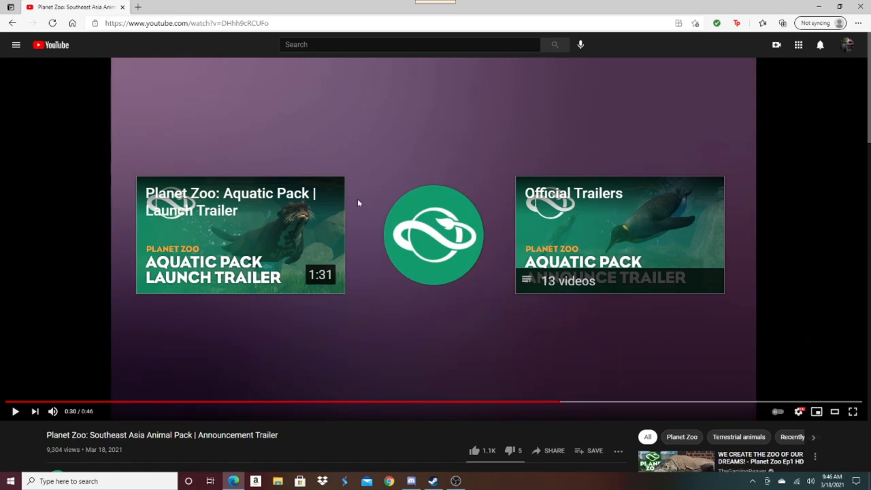
{"action": "mouse_move", "coordinate": [258, 423]}
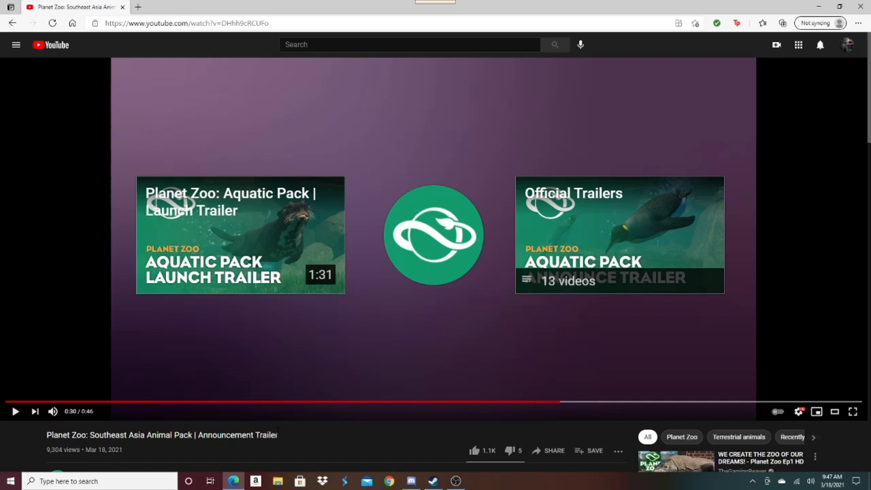
{"action": "mouse_move", "coordinate": [264, 360]}
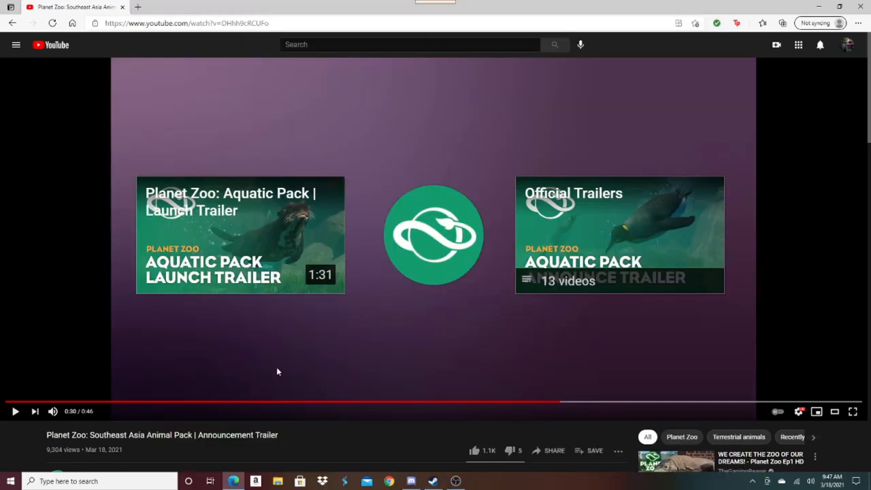
{"action": "mouse_move", "coordinate": [351, 347]}
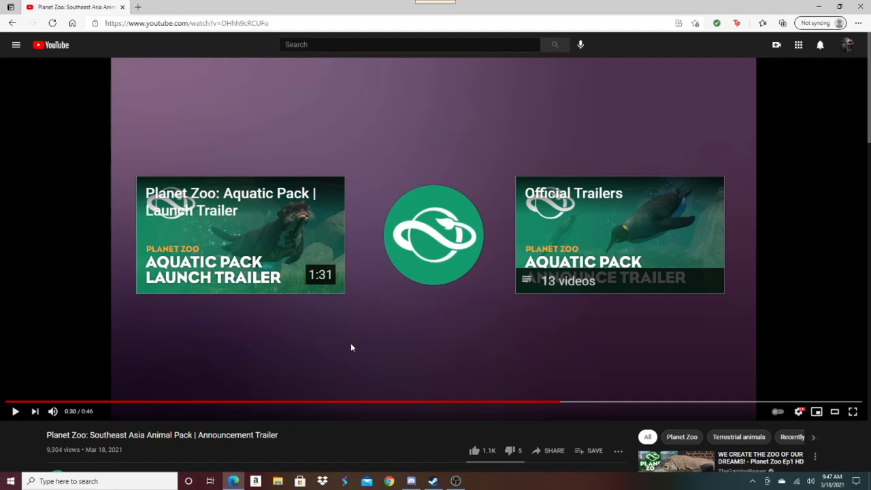
{"action": "mouse_move", "coordinate": [379, 318]}
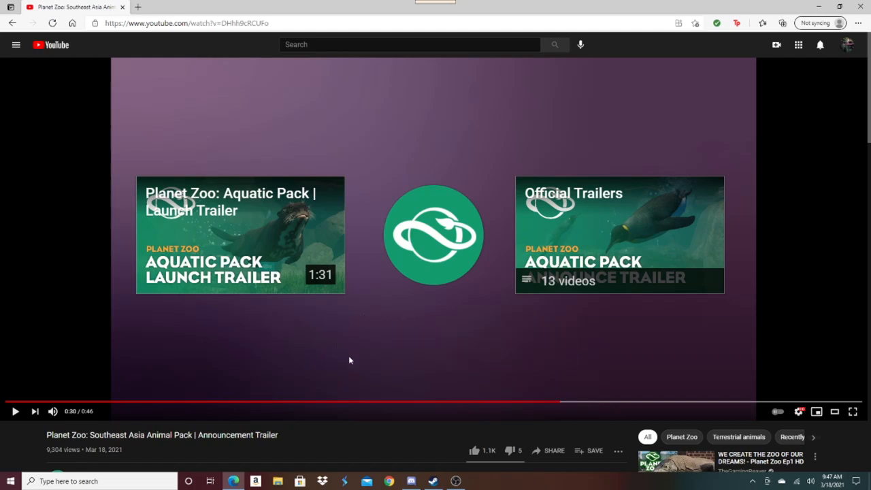
{"action": "mouse_move", "coordinate": [343, 365]}
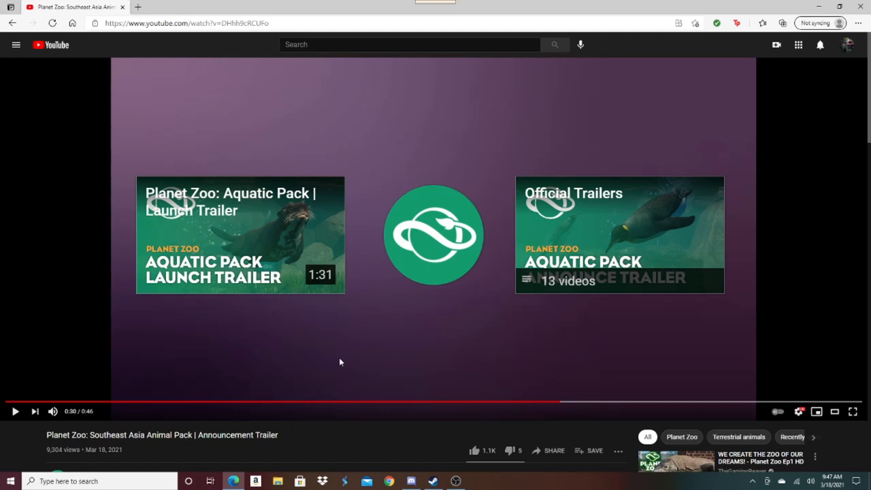
{"action": "mouse_move", "coordinate": [552, 411]}
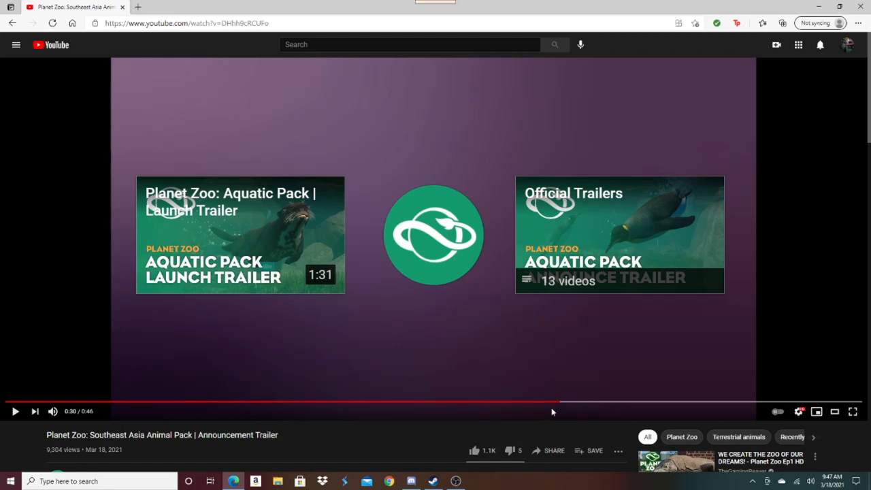
Seek the trailer back to about 0:11, the 'Introducing 8 Amazing Animals' scene
{"action": "left_click", "coordinate": [148, 403]}
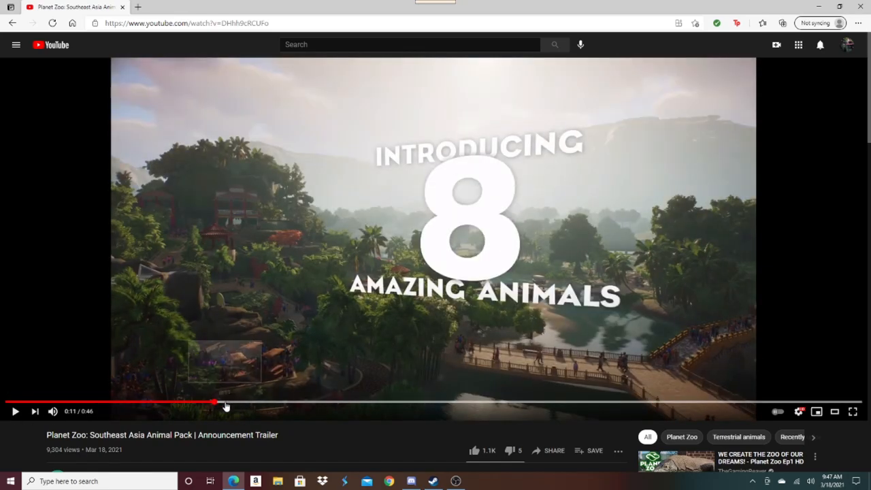
{"action": "mouse_move", "coordinate": [450, 194]}
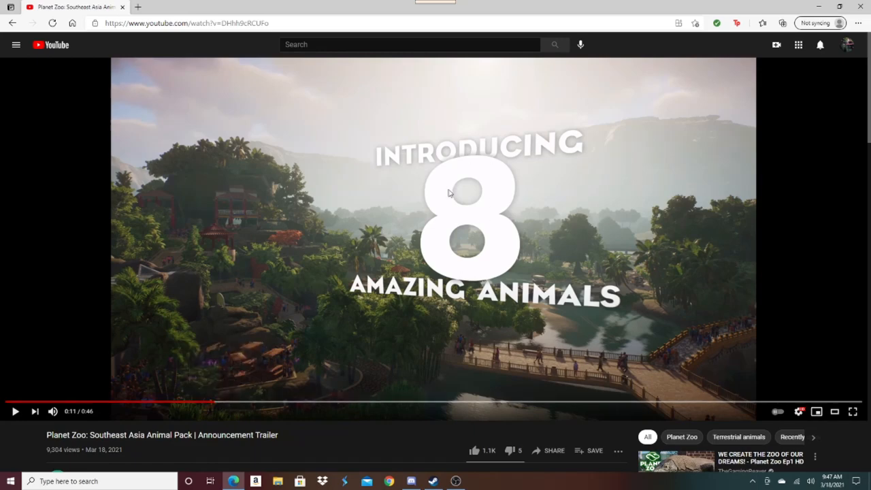
{"action": "mouse_move", "coordinate": [445, 324]}
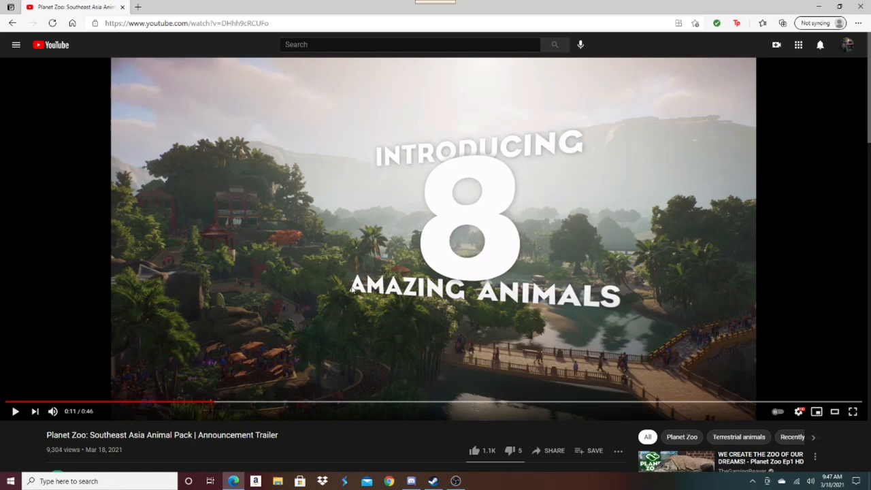
{"action": "mouse_move", "coordinate": [243, 292]}
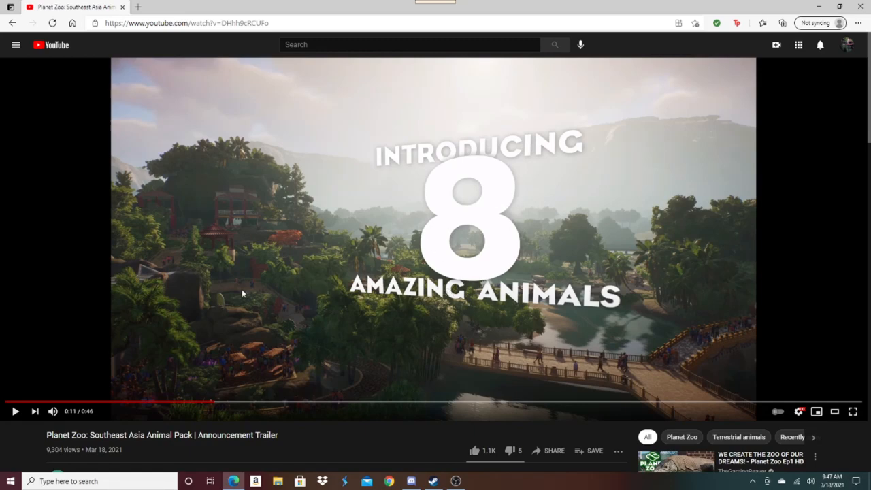
{"action": "mouse_move", "coordinate": [597, 257]}
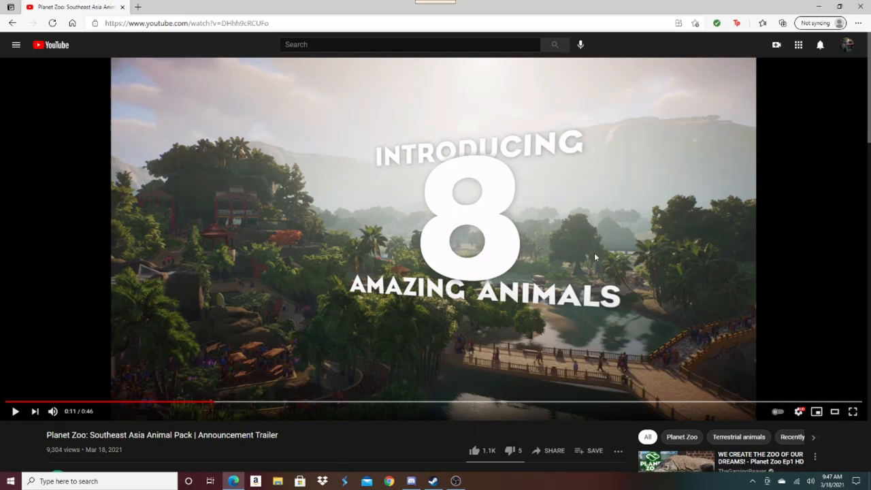
{"action": "mouse_move", "coordinate": [633, 157]}
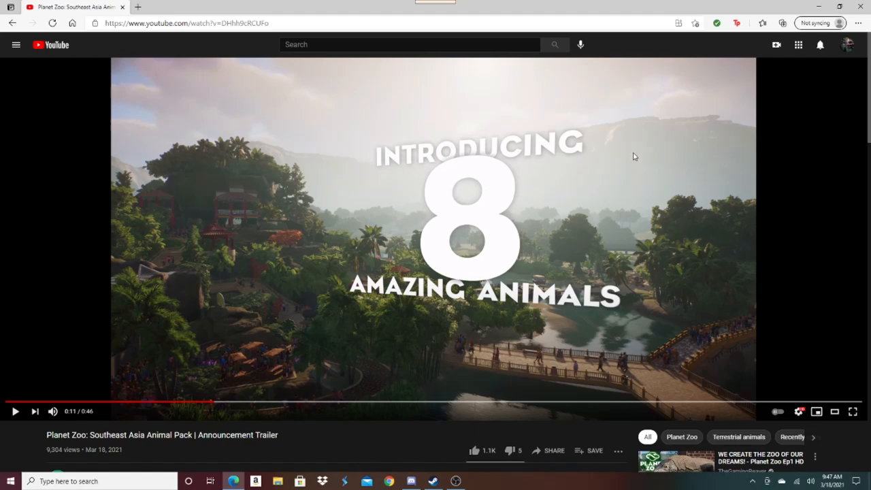
{"action": "mouse_move", "coordinate": [539, 228]}
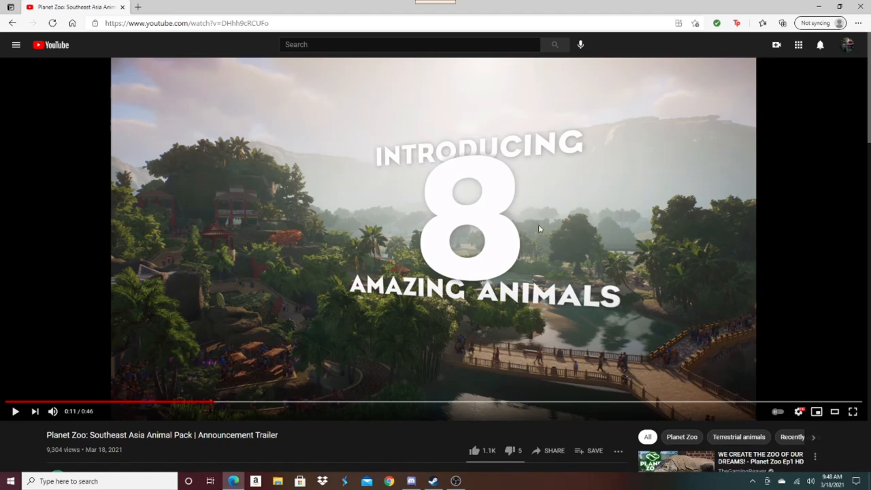
{"action": "mouse_move", "coordinate": [469, 229]}
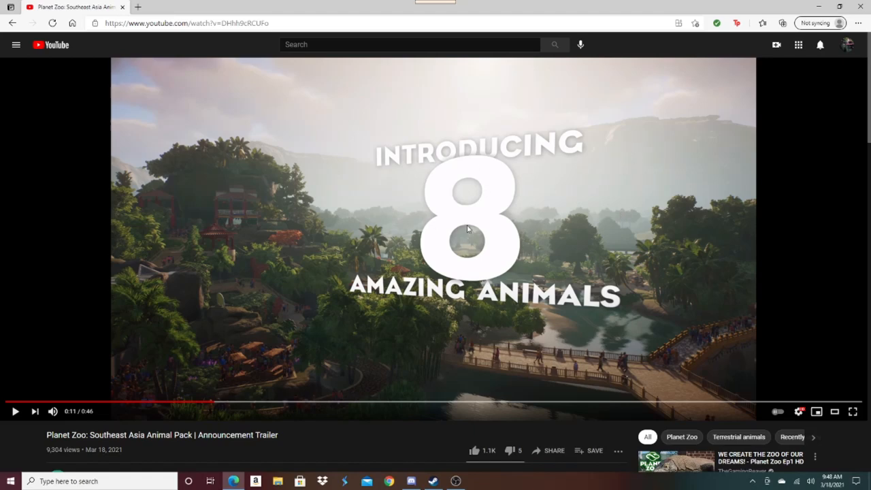
{"action": "mouse_move", "coordinate": [461, 223]}
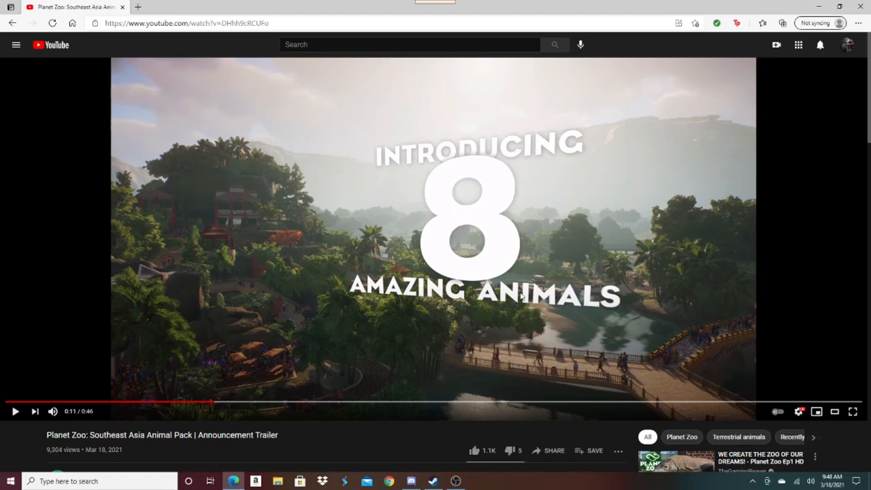
{"action": "mouse_move", "coordinate": [514, 158]}
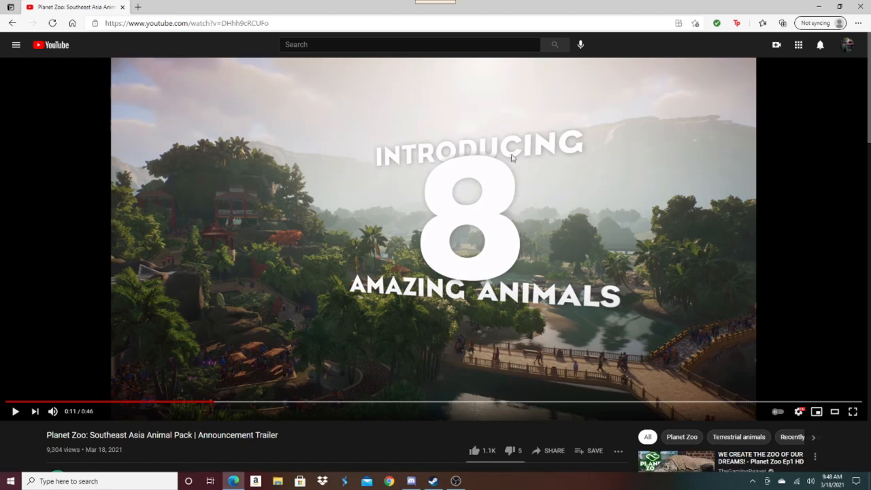
{"action": "mouse_move", "coordinate": [476, 332]}
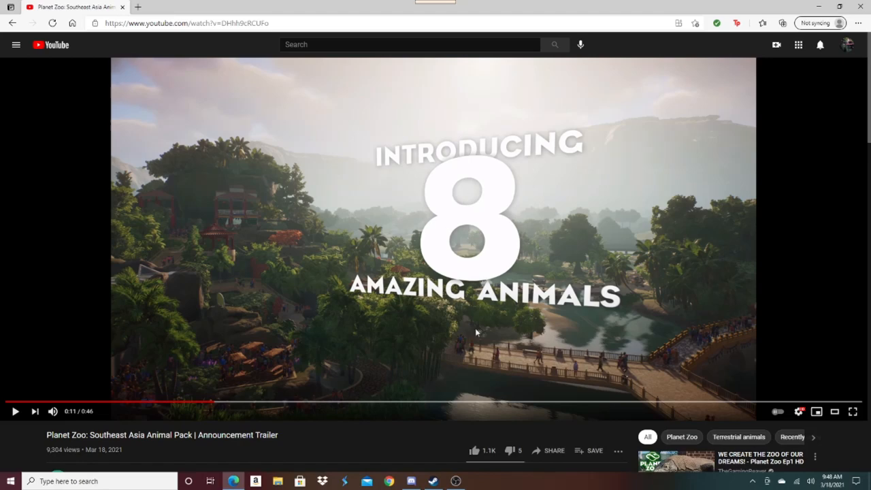
{"action": "mouse_move", "coordinate": [462, 278]}
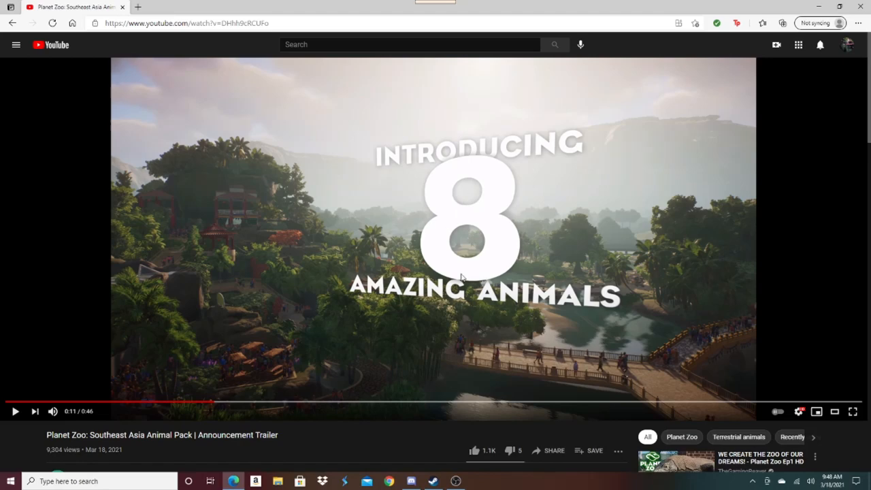
{"action": "mouse_move", "coordinate": [455, 256]}
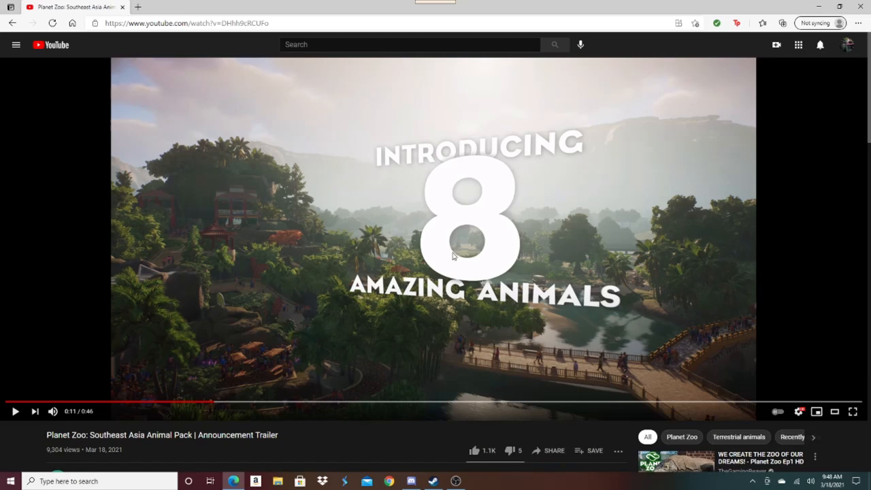
{"action": "mouse_move", "coordinate": [117, 403]}
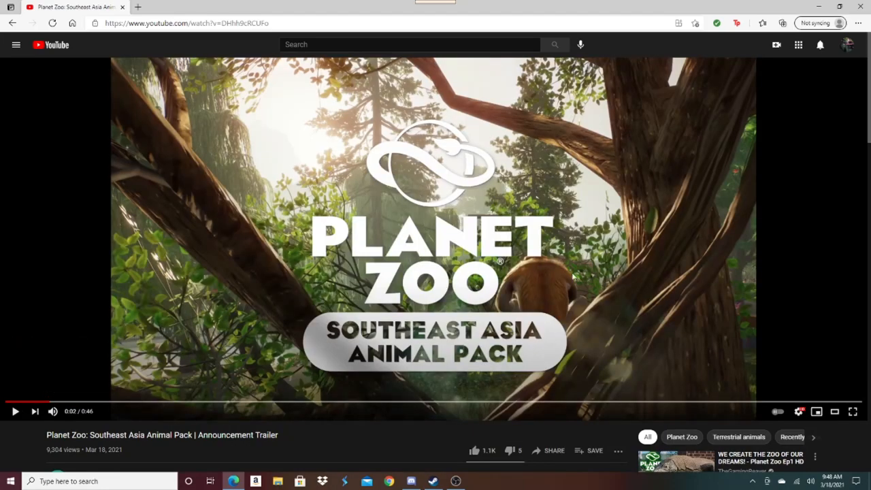
{"action": "mouse_move", "coordinate": [103, 406]}
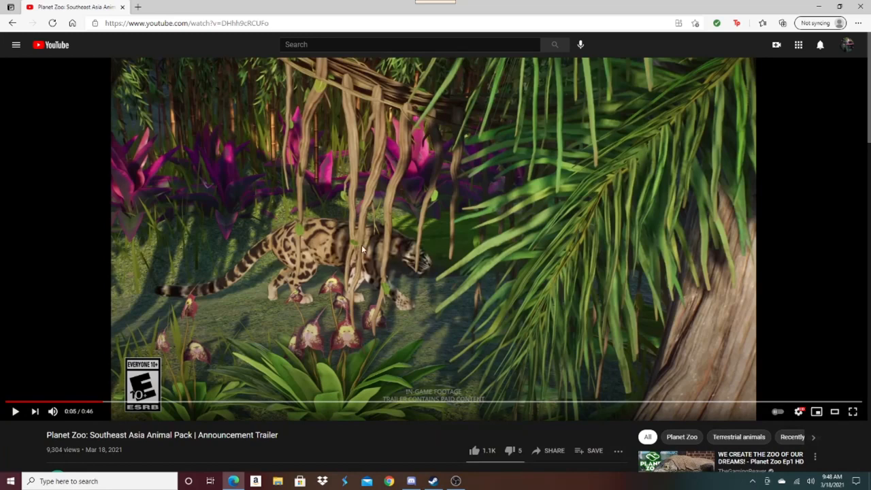
{"action": "mouse_move", "coordinate": [383, 256]}
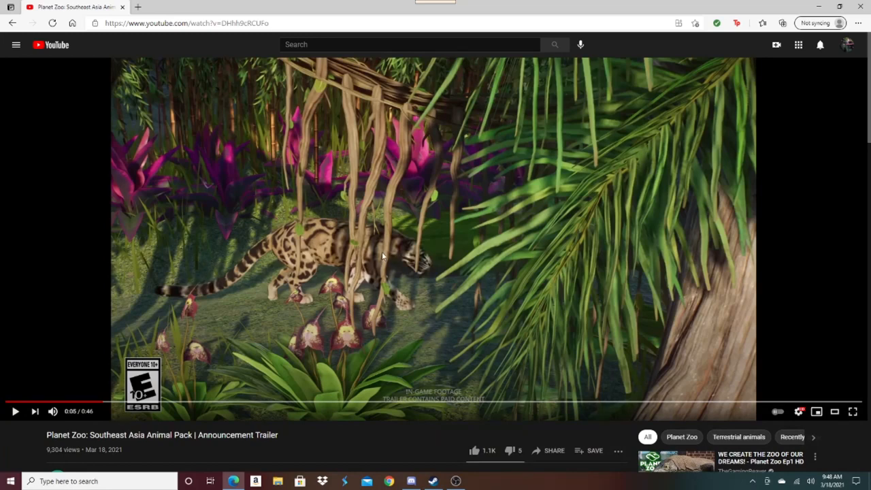
{"action": "mouse_move", "coordinate": [501, 311]}
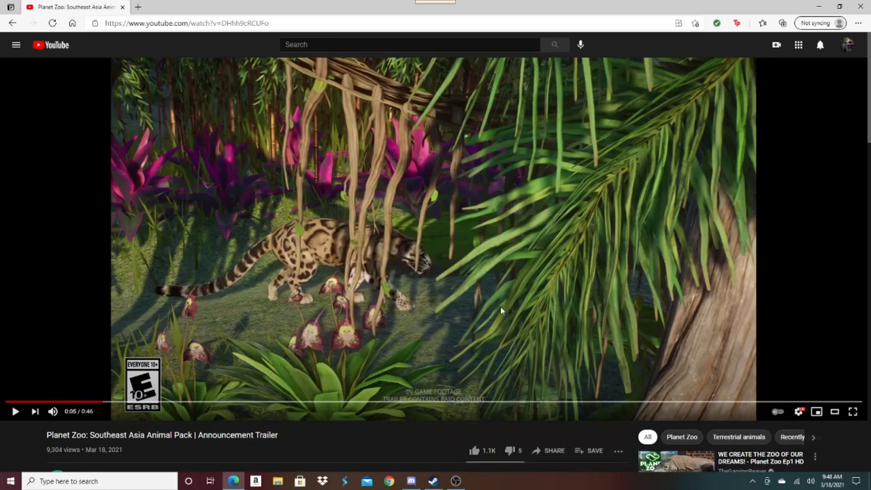
{"action": "mouse_move", "coordinate": [258, 180]}
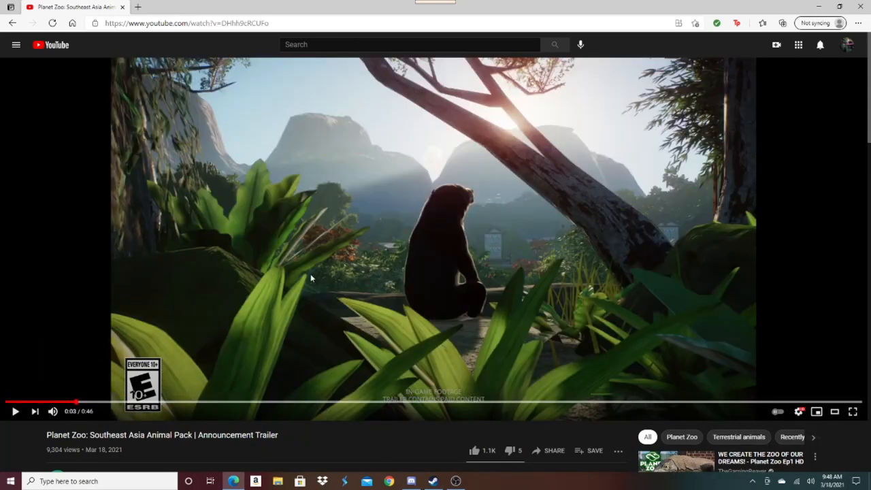
{"action": "mouse_move", "coordinate": [457, 312]}
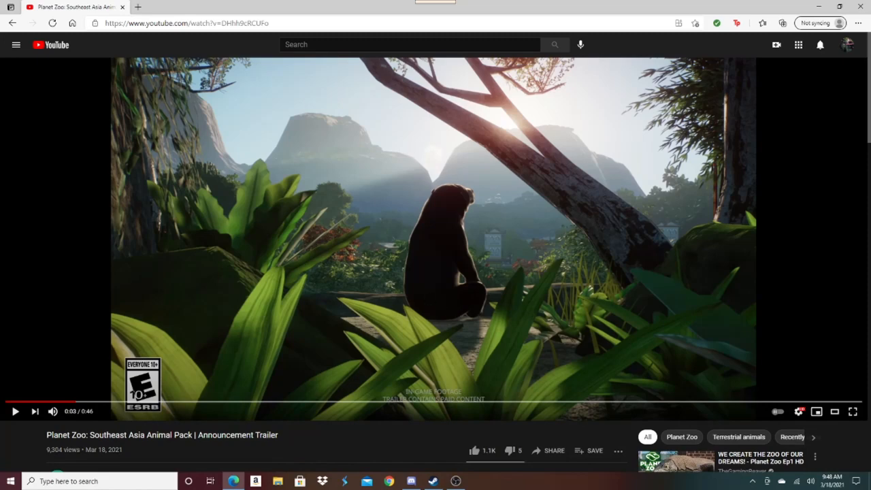
{"action": "mouse_move", "coordinate": [366, 283]}
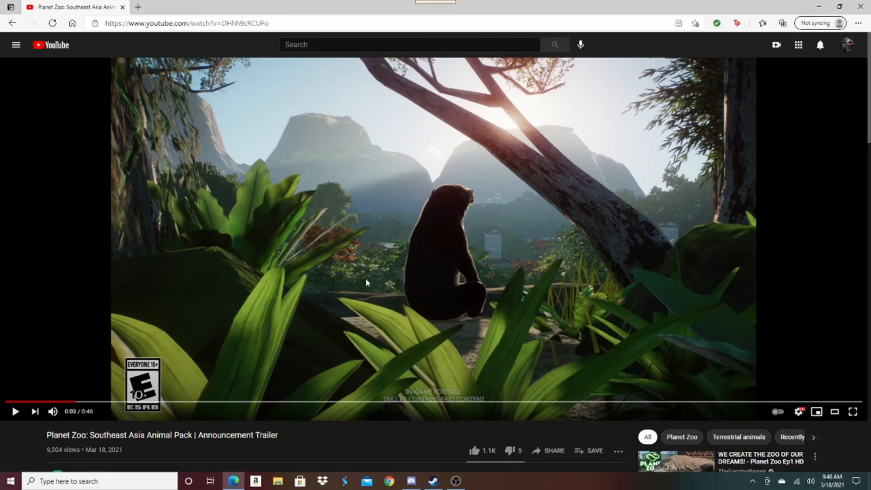
{"action": "mouse_move", "coordinate": [479, 273]}
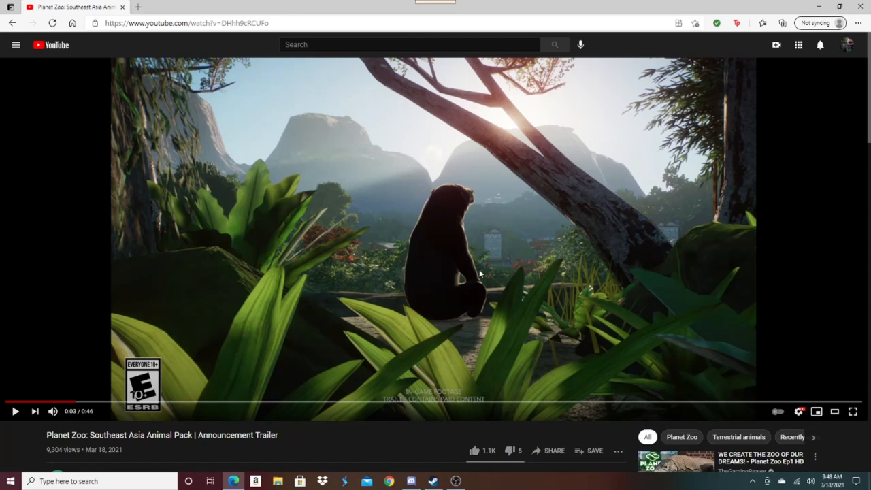
{"action": "mouse_move", "coordinate": [534, 286]}
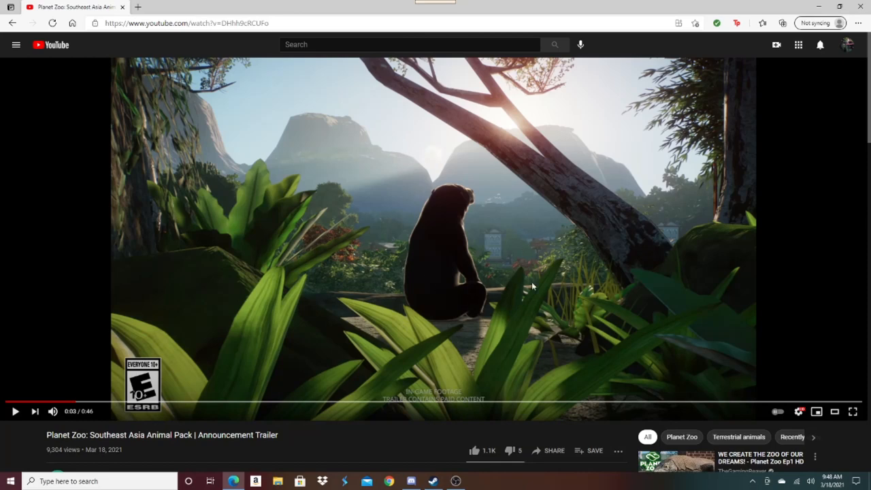
{"action": "mouse_move", "coordinate": [479, 225]}
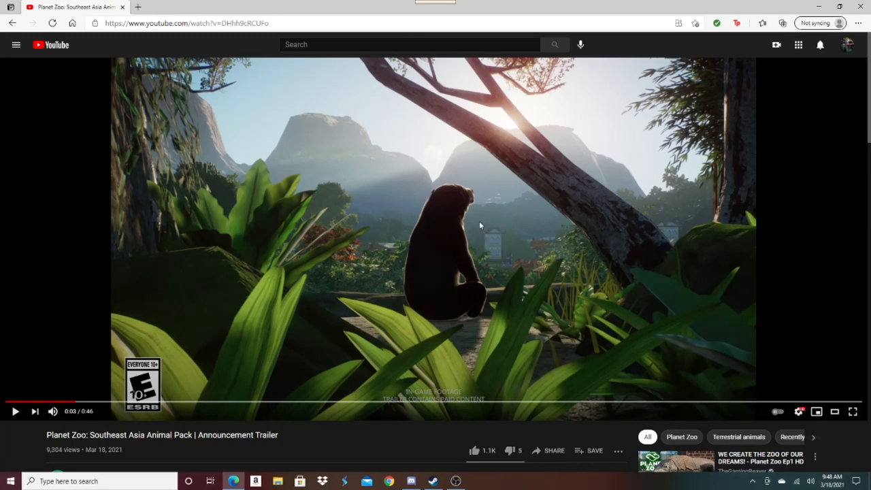
{"action": "mouse_move", "coordinate": [456, 285]}
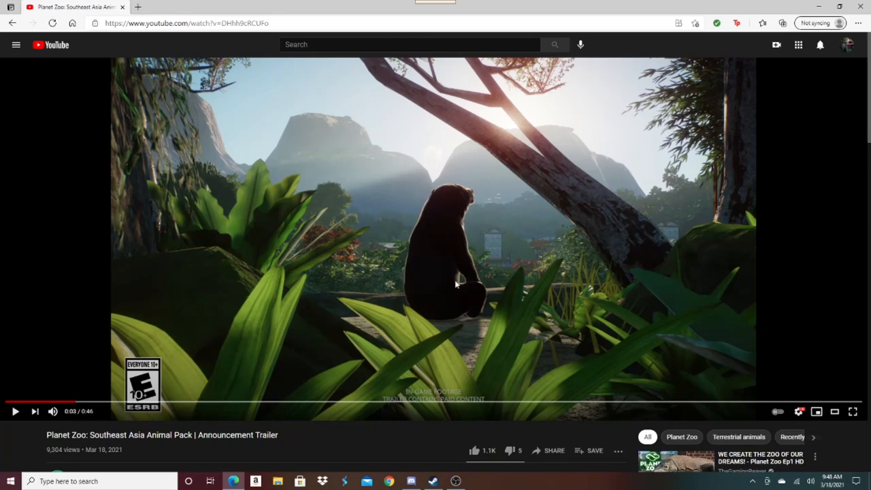
{"action": "mouse_move", "coordinate": [357, 400]}
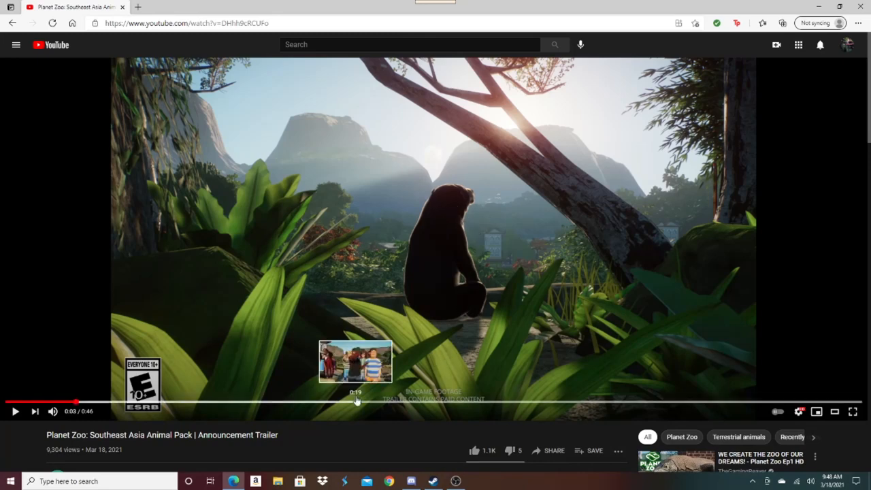
{"action": "mouse_move", "coordinate": [314, 401]}
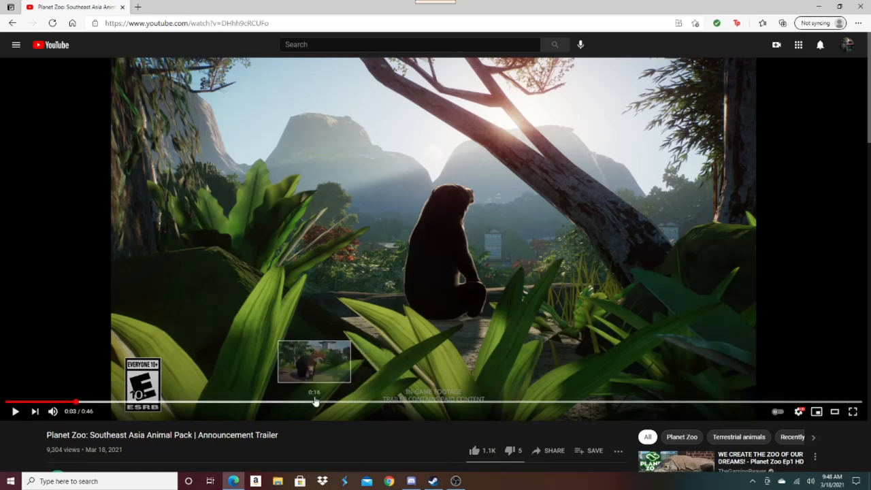
{"action": "mouse_move", "coordinate": [243, 406]}
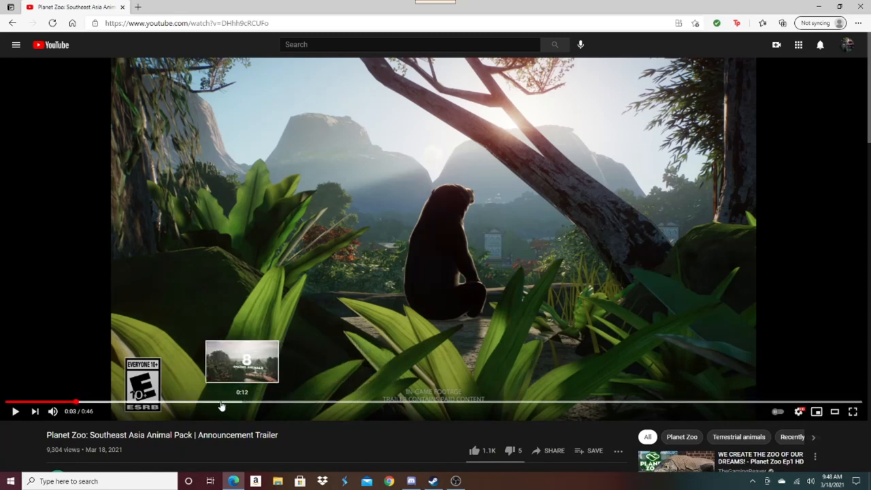
{"action": "mouse_move", "coordinate": [166, 403]}
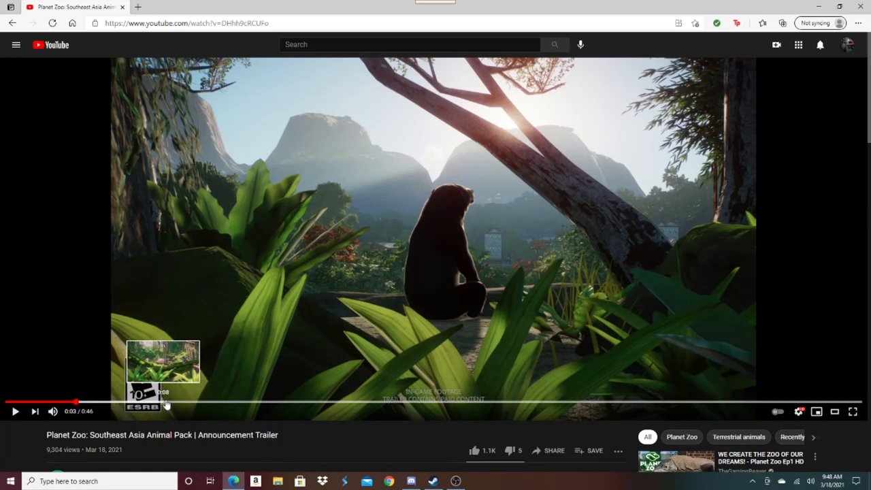
Skip through the trailer to the tapir, clouded leopard and sun bear scenes
{"action": "left_click", "coordinate": [167, 402]}
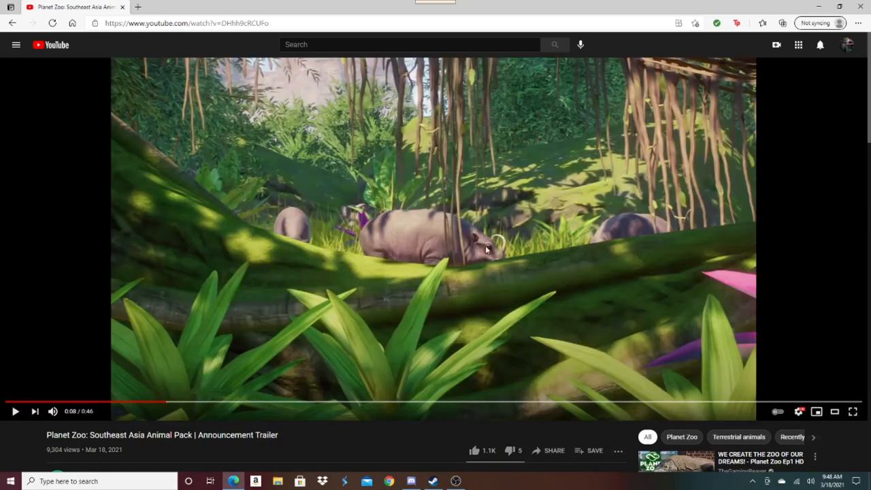
{"action": "mouse_move", "coordinate": [479, 229]}
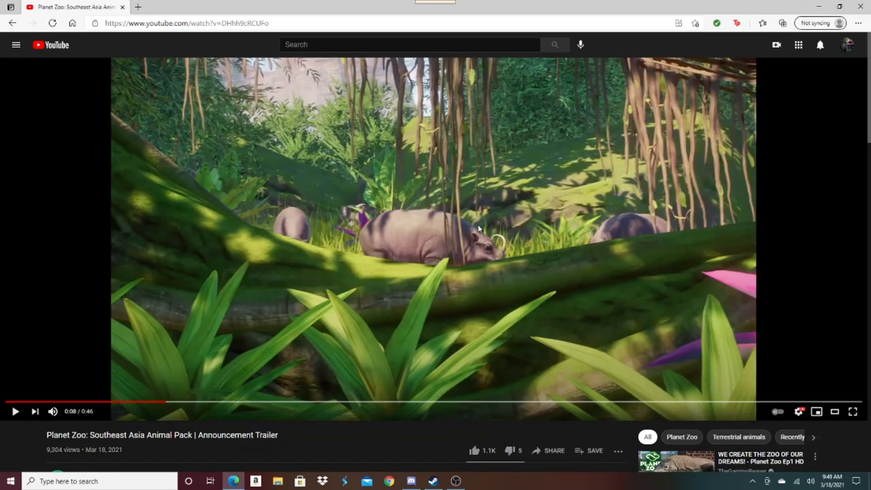
{"action": "mouse_move", "coordinate": [116, 405]}
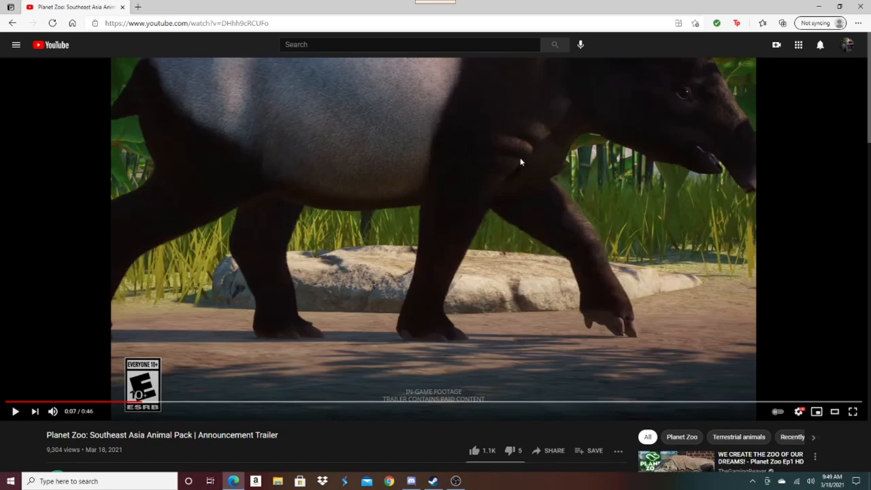
{"action": "mouse_move", "coordinate": [528, 151]}
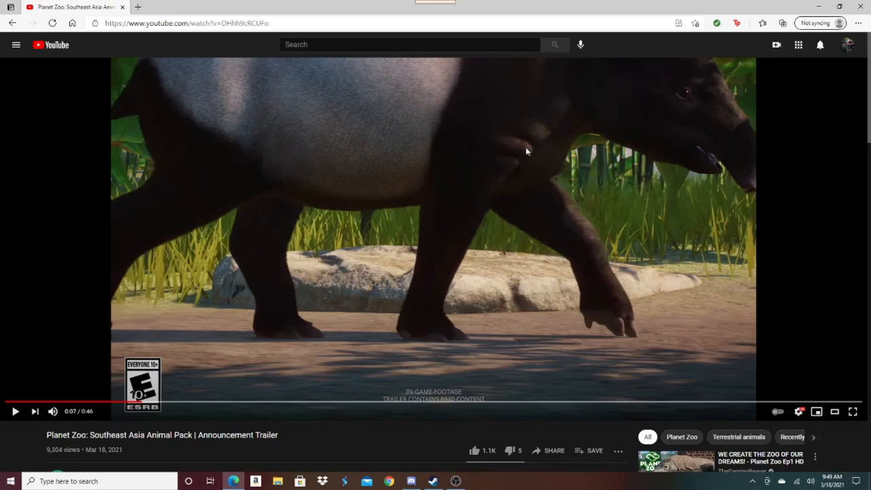
{"action": "mouse_move", "coordinate": [266, 405]}
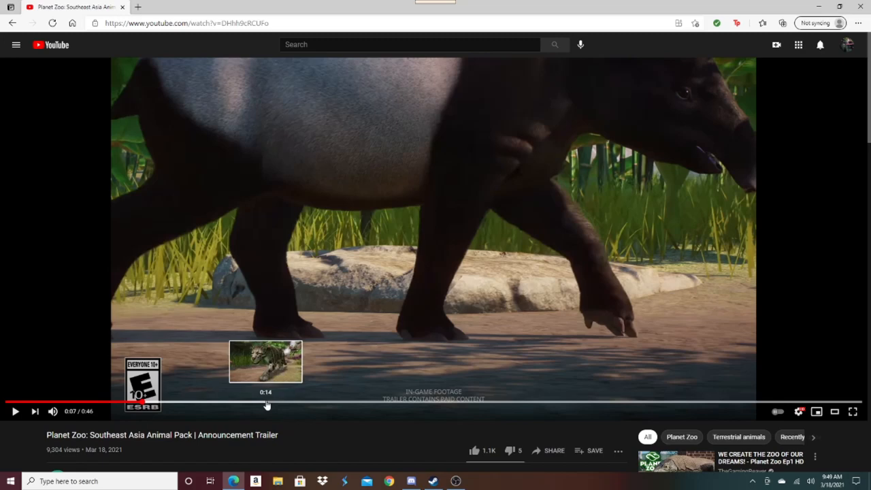
{"action": "left_click", "coordinate": [266, 405]}
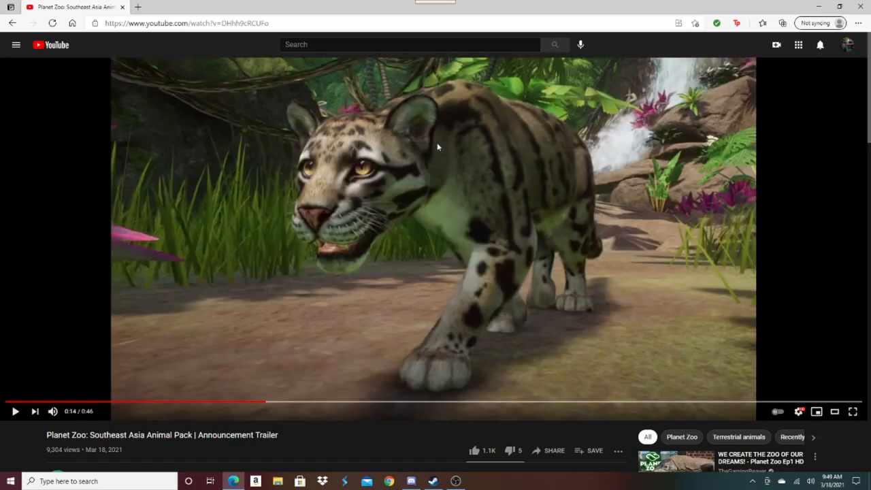
{"action": "mouse_move", "coordinate": [475, 193]}
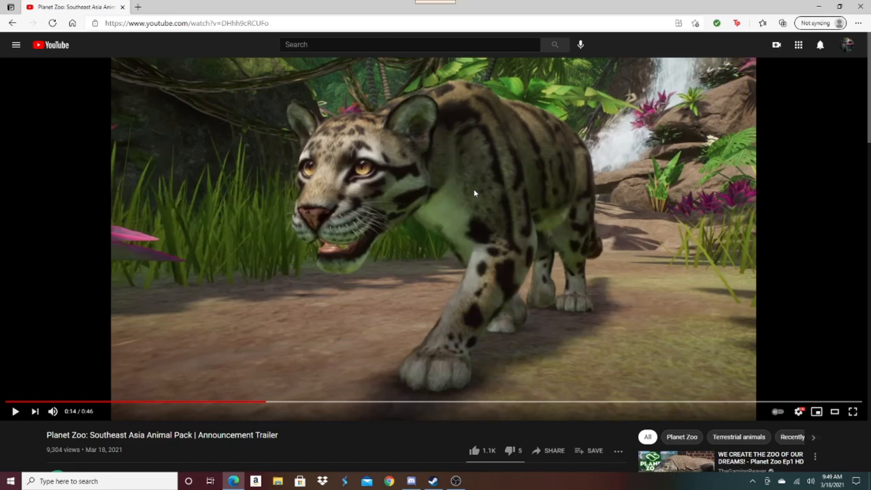
{"action": "mouse_move", "coordinate": [558, 214]}
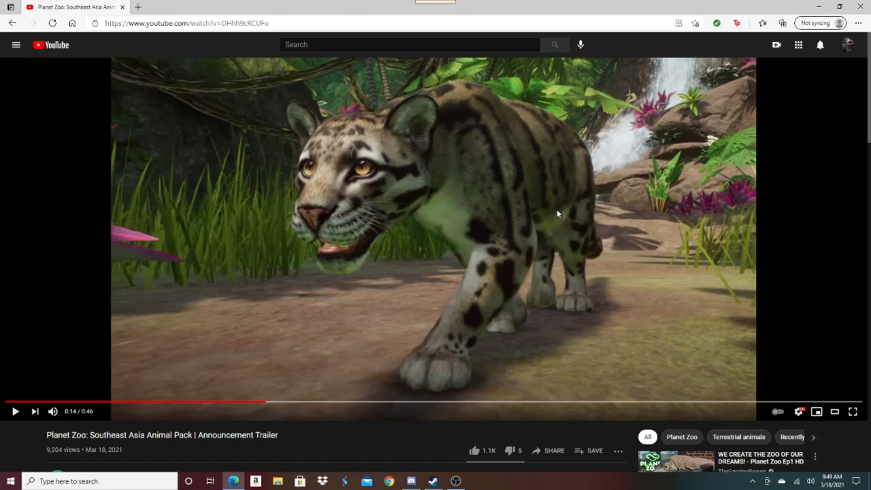
{"action": "mouse_move", "coordinate": [507, 275]}
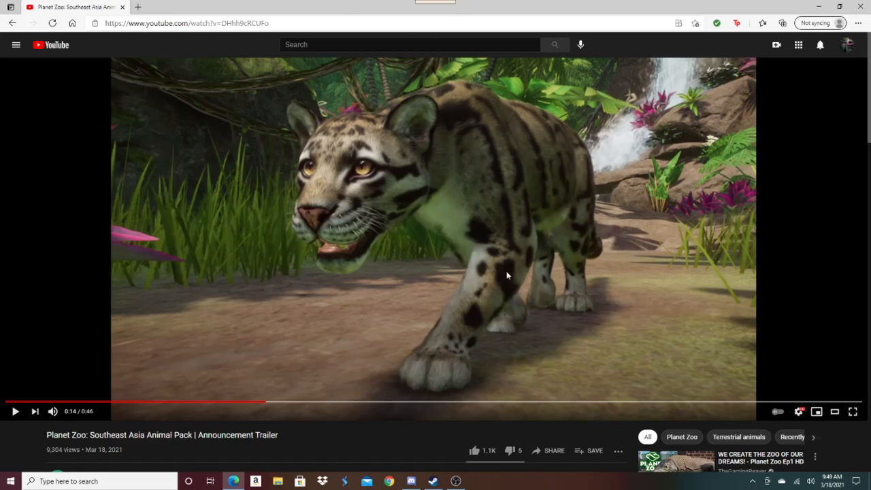
{"action": "mouse_move", "coordinate": [316, 403]}
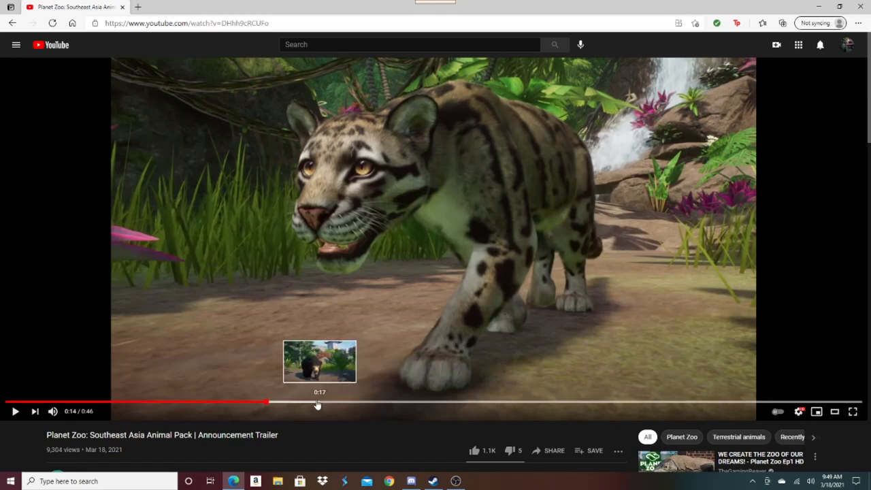
{"action": "left_click", "coordinate": [316, 403]}
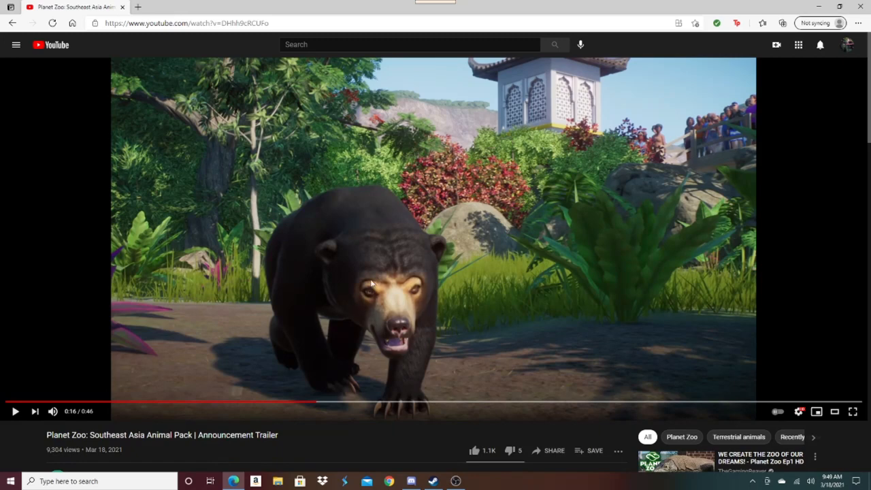
{"action": "mouse_move", "coordinate": [379, 397]}
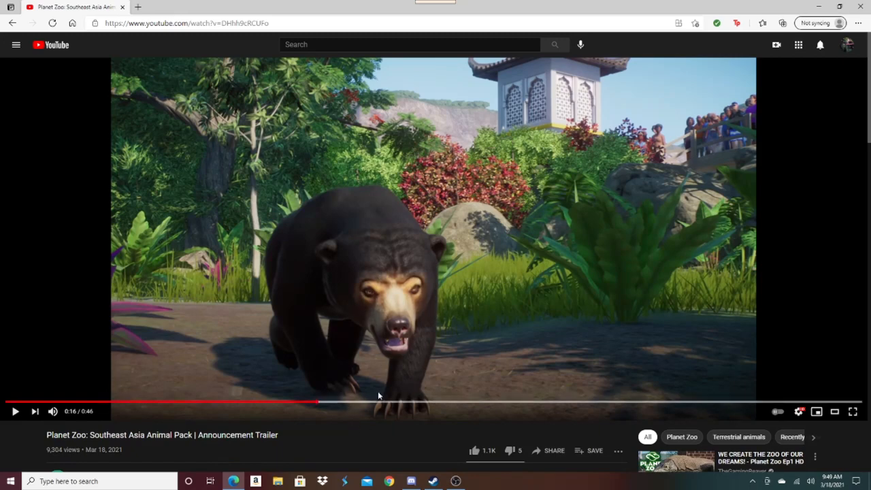
{"action": "mouse_move", "coordinate": [454, 403]}
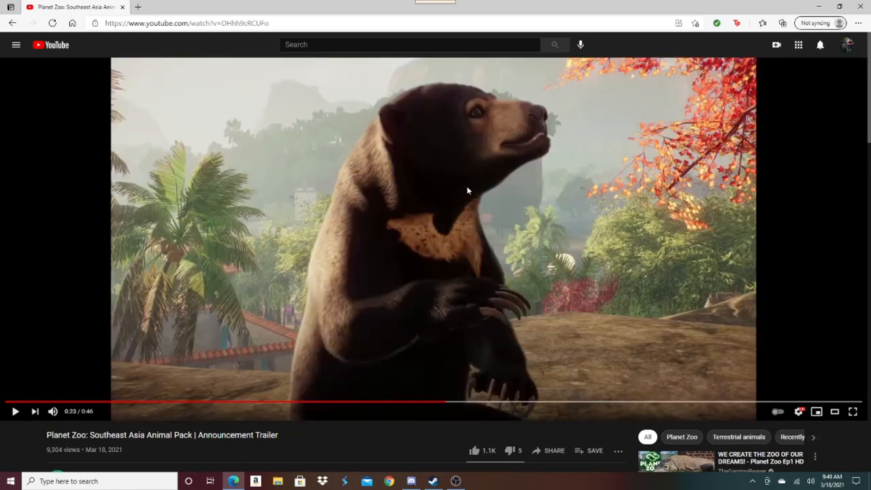
{"action": "mouse_move", "coordinate": [447, 196]}
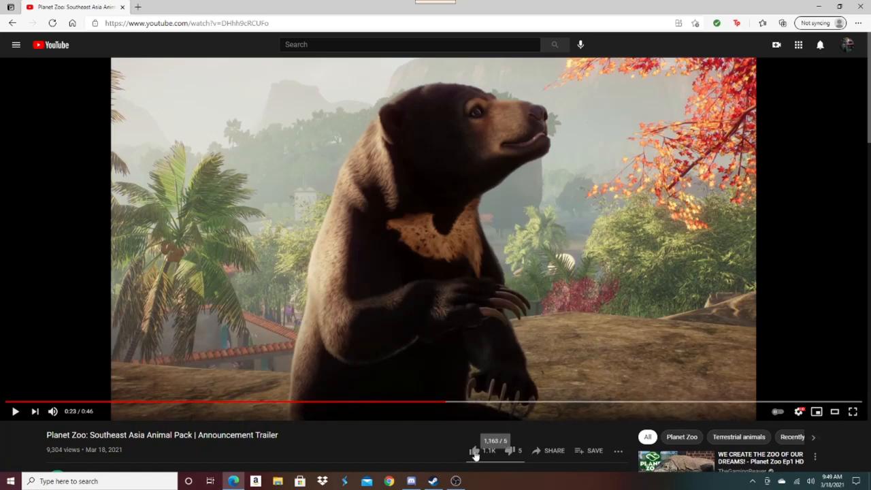
Like the Planet Zoo trailer, then bring up the Steam store
{"action": "left_click", "coordinate": [473, 449]}
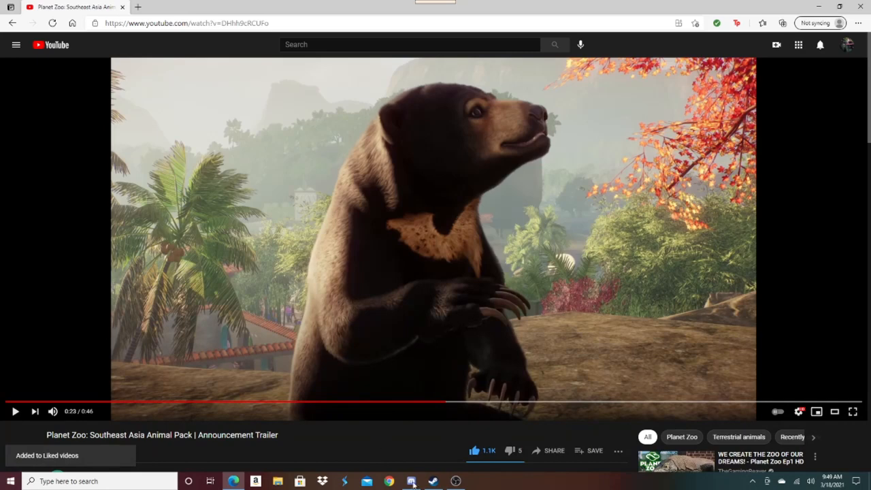
{"action": "mouse_move", "coordinate": [583, 226]}
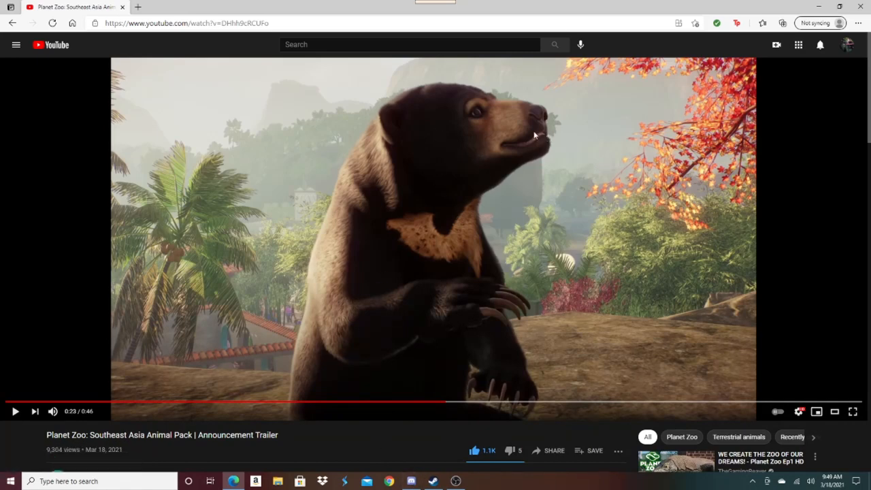
{"action": "left_click", "coordinate": [433, 482]}
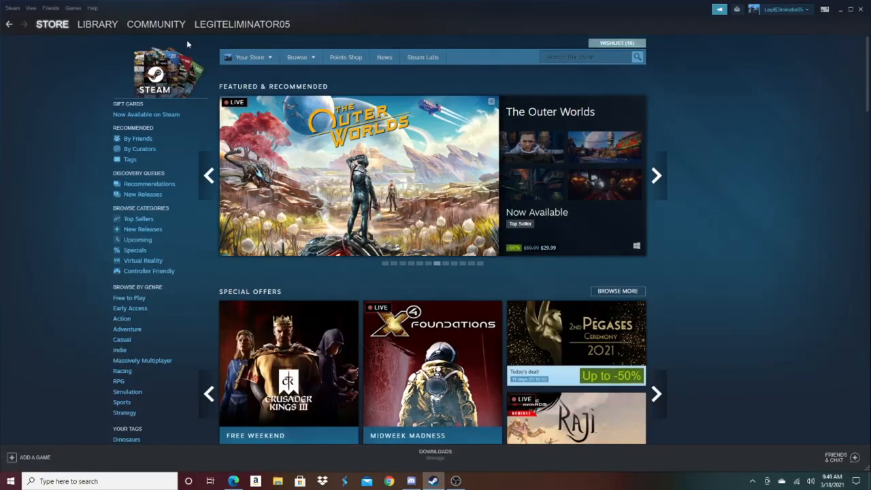
Show Planet Zoo in the Steam library with its 'Southeast Asia Pack coming 30 March, 2021!' post opened
{"action": "left_click", "coordinate": [98, 24]}
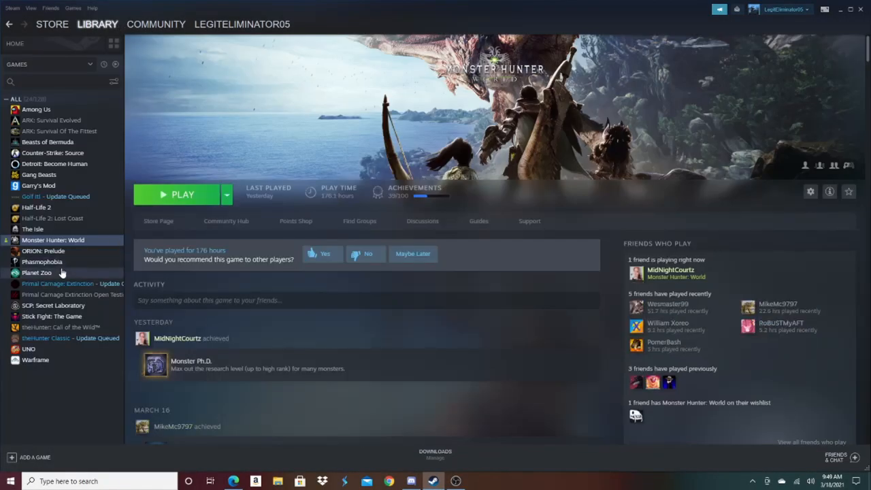
{"action": "left_click", "coordinate": [37, 272]}
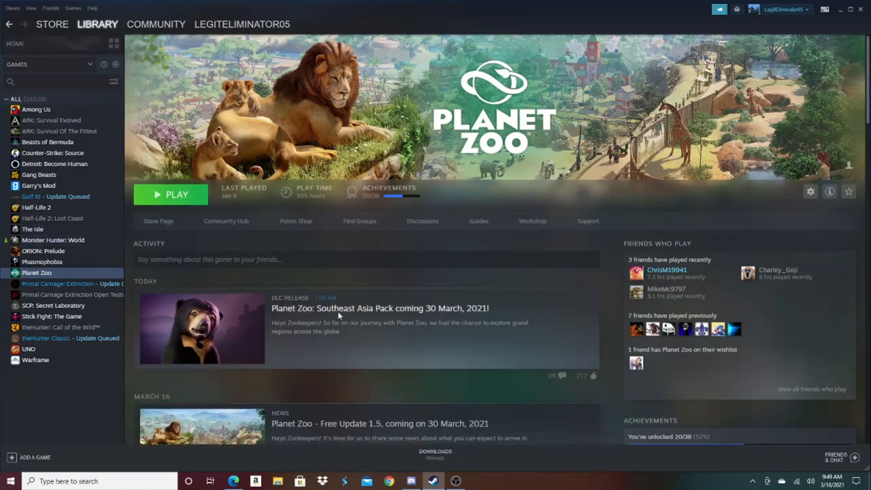
{"action": "left_click", "coordinate": [379, 307]}
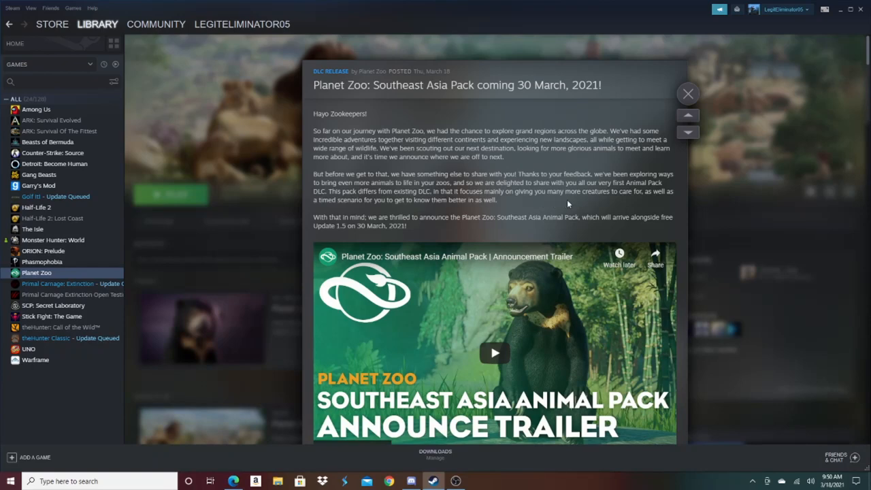
{"action": "mouse_move", "coordinate": [650, 200]}
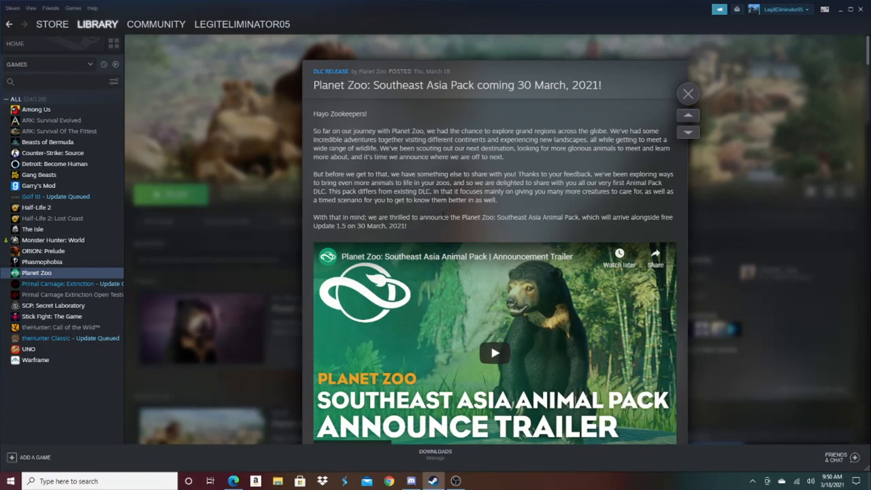
Scroll the announcement down to the eight-animals paragraph and the sun bear family image
{"action": "scroll", "scroll_direction": "down", "scroll_amount": 3}
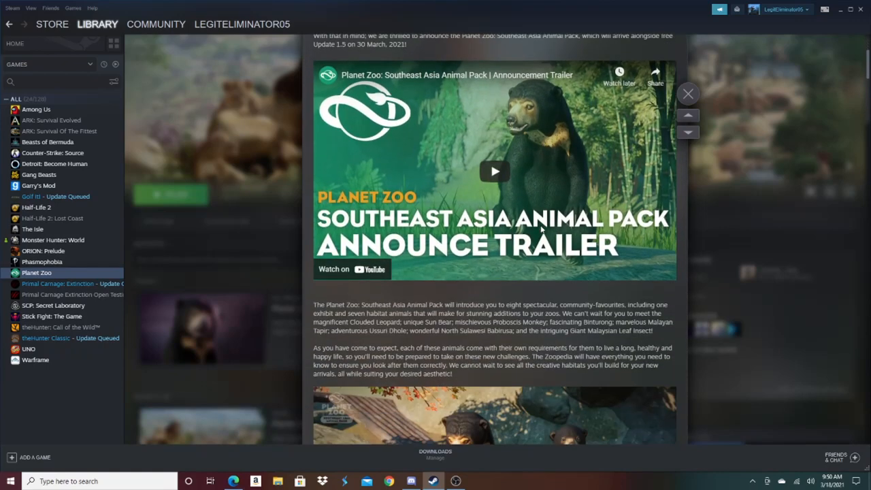
{"action": "scroll", "scroll_direction": "down", "scroll_amount": 3}
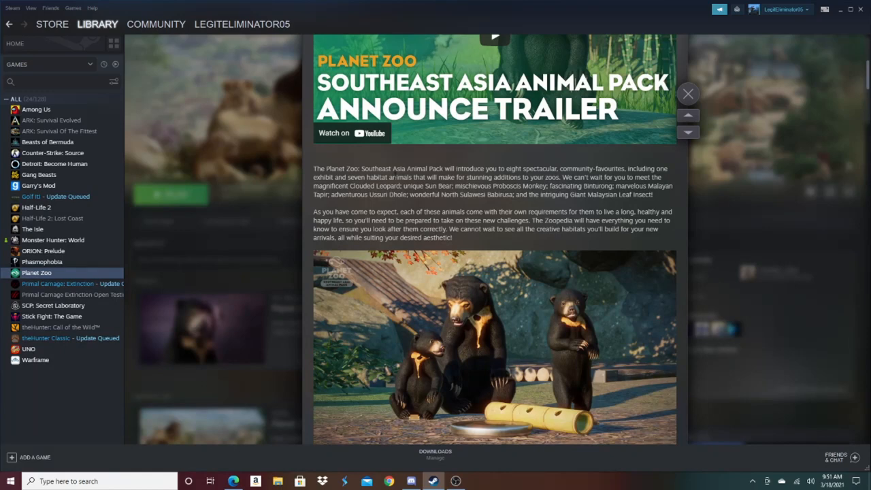
{"action": "mouse_move", "coordinate": [469, 324]}
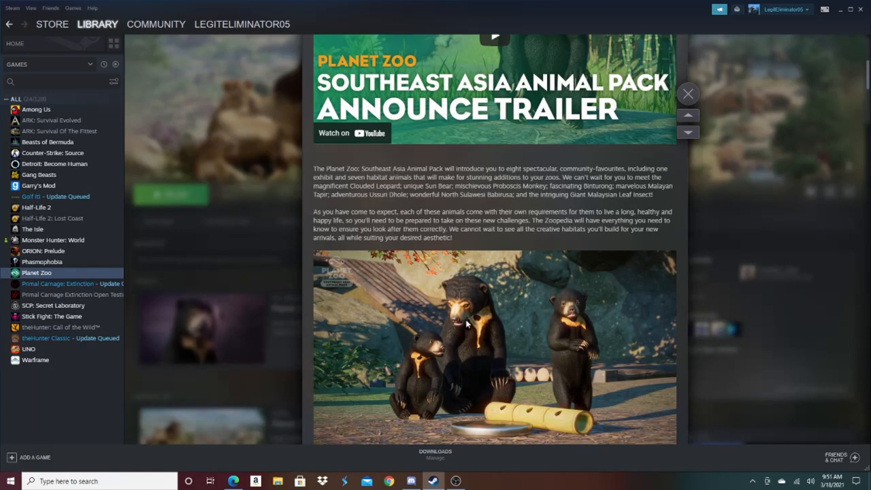
{"action": "mouse_move", "coordinate": [480, 267]}
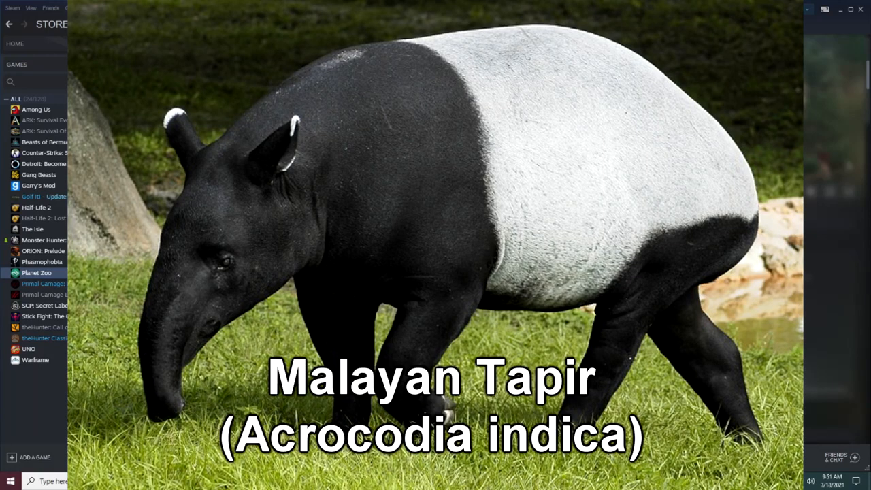
{"action": "left_click", "coordinate": [98, 25]}
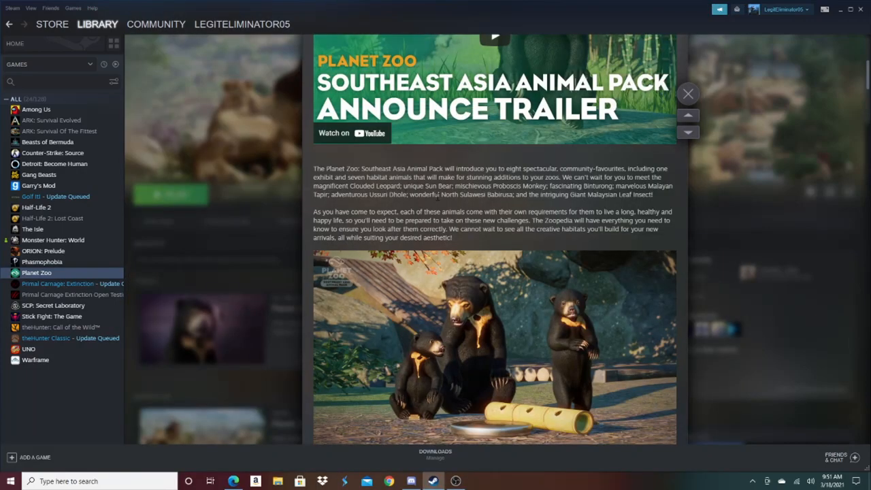
{"action": "mouse_move", "coordinate": [551, 206]}
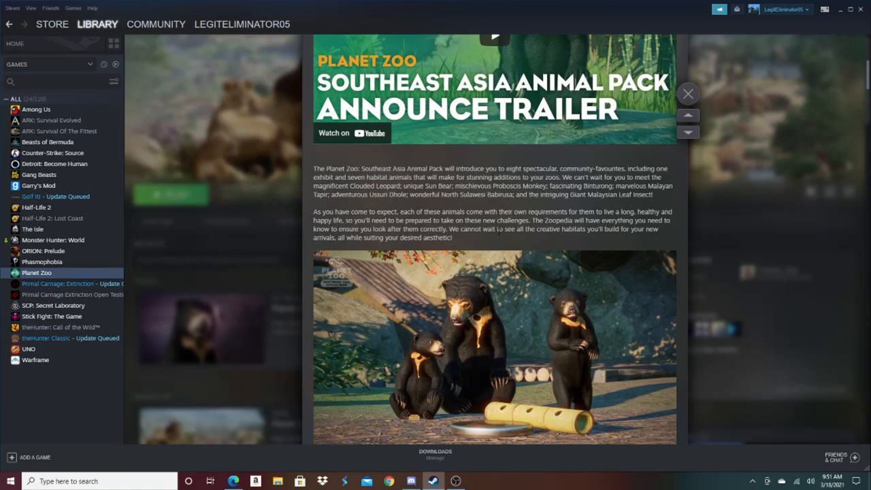
{"action": "mouse_move", "coordinate": [572, 238]}
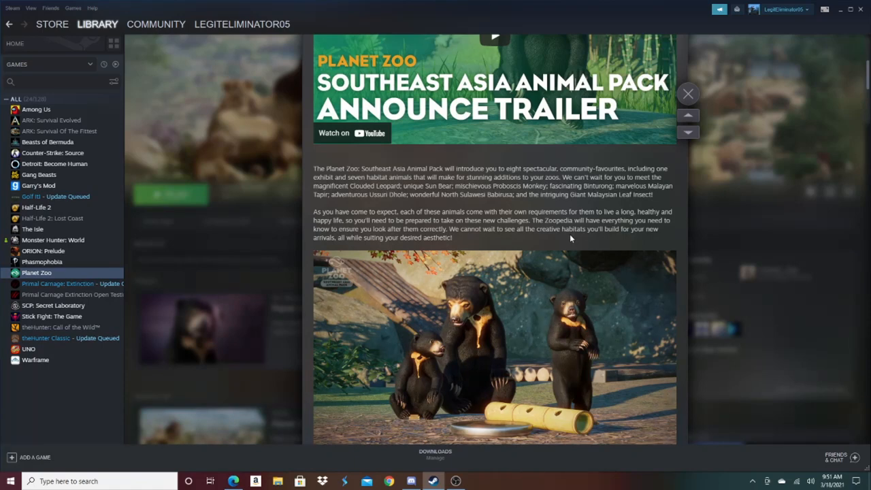
{"action": "mouse_move", "coordinate": [570, 239]}
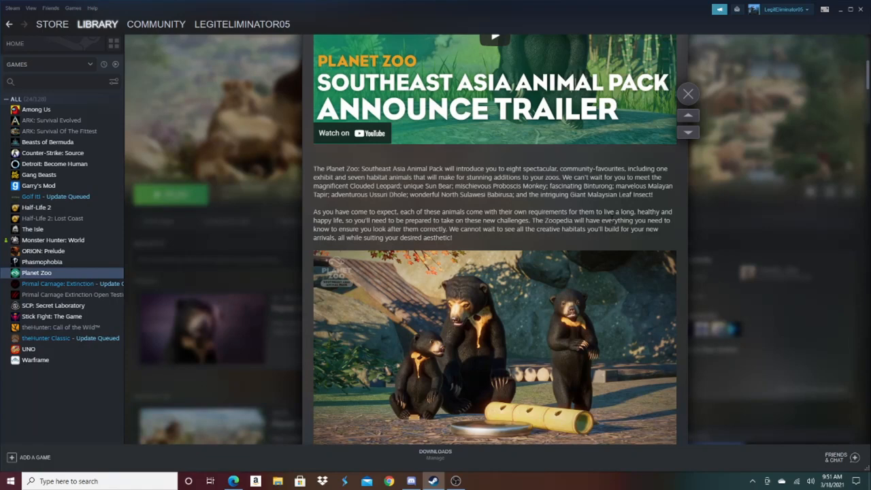
Skim down to the Rate Up and Discuss bar, then scroll back up to the embedded trailer
{"action": "scroll", "scroll_direction": "down", "scroll_amount": 3}
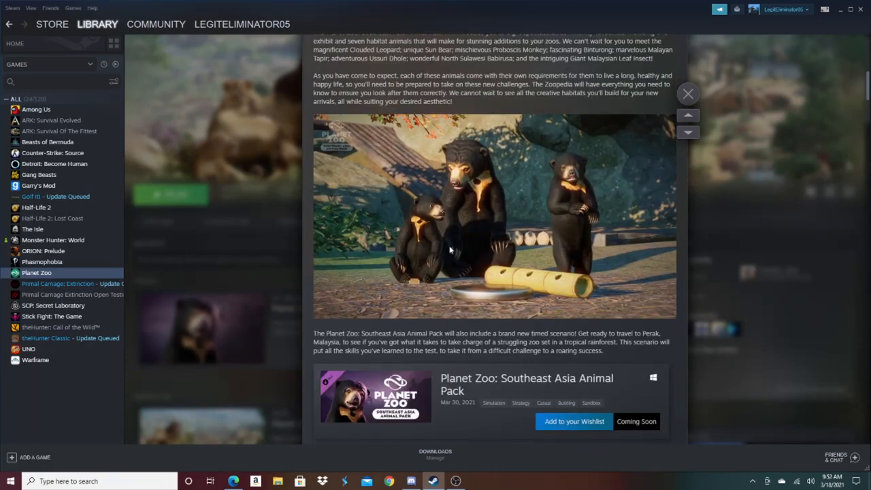
{"action": "scroll", "scroll_direction": "down", "scroll_amount": 3}
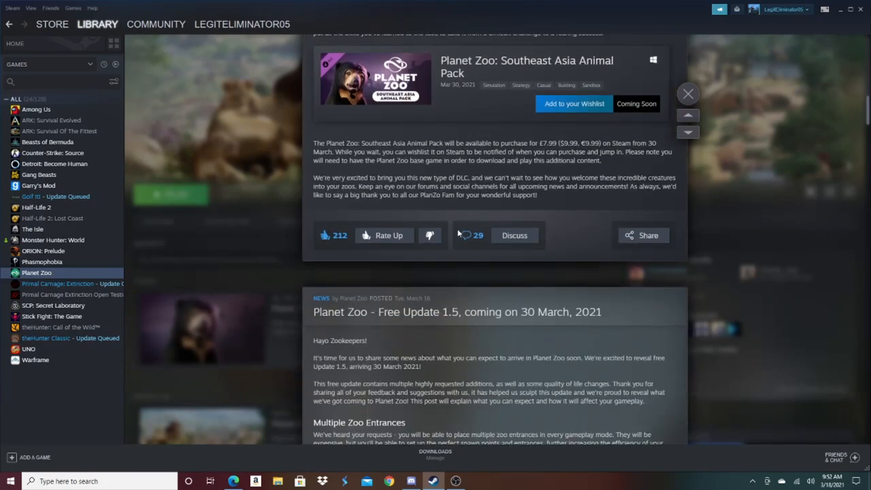
{"action": "scroll", "scroll_direction": "up", "scroll_amount": 3}
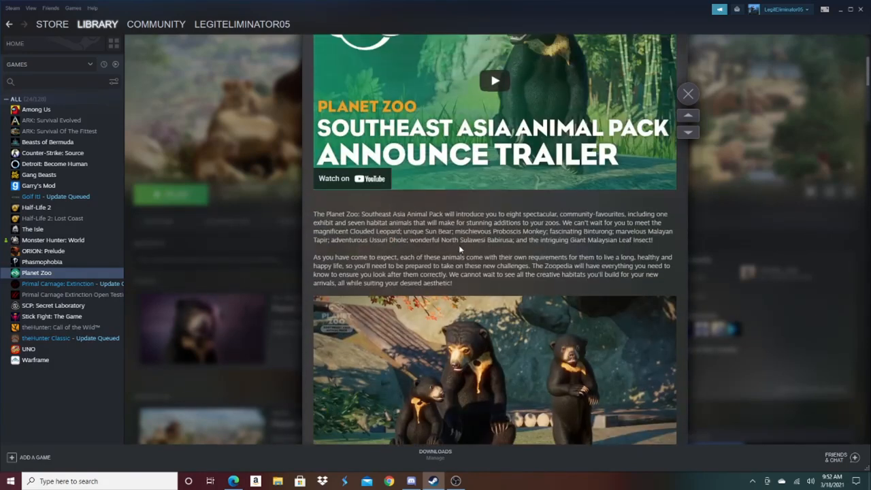
{"action": "scroll", "scroll_direction": "down", "scroll_amount": 3}
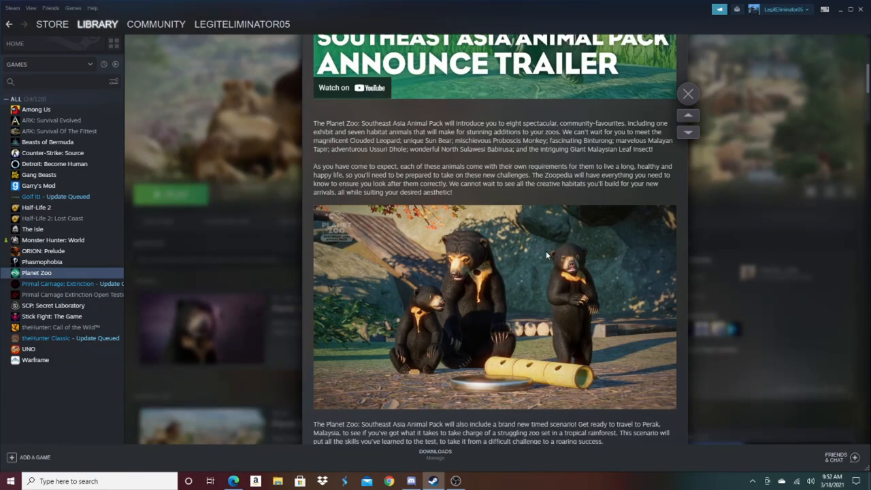
{"action": "scroll", "scroll_direction": "up", "scroll_amount": 3}
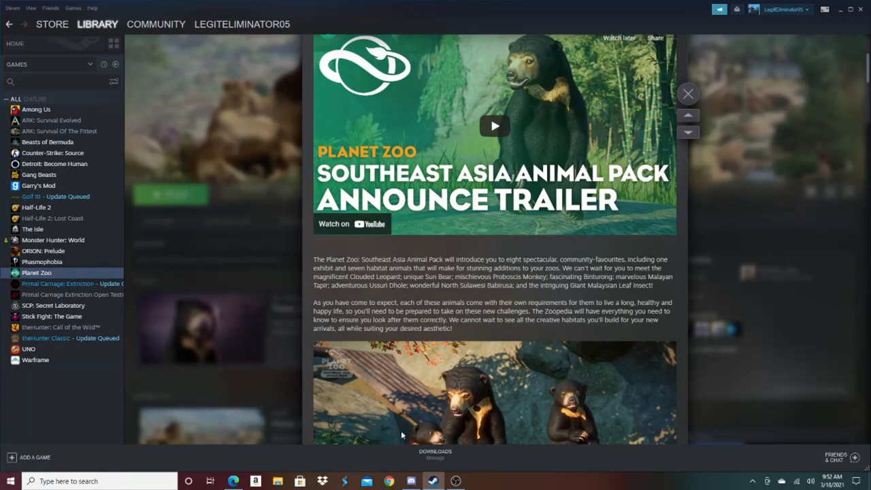
Switch back to the liked Southeast Asia Animal Pack trailer on YouTube
{"action": "left_click", "coordinate": [351, 224]}
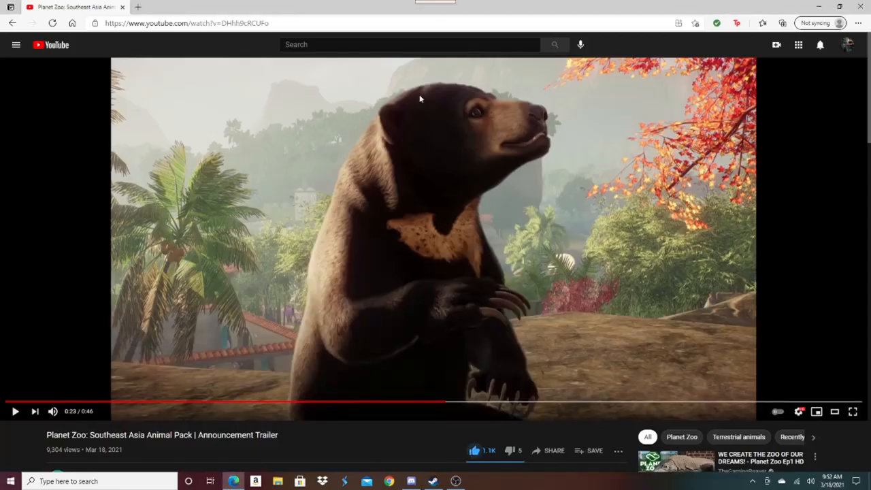
{"action": "mouse_move", "coordinate": [249, 402]}
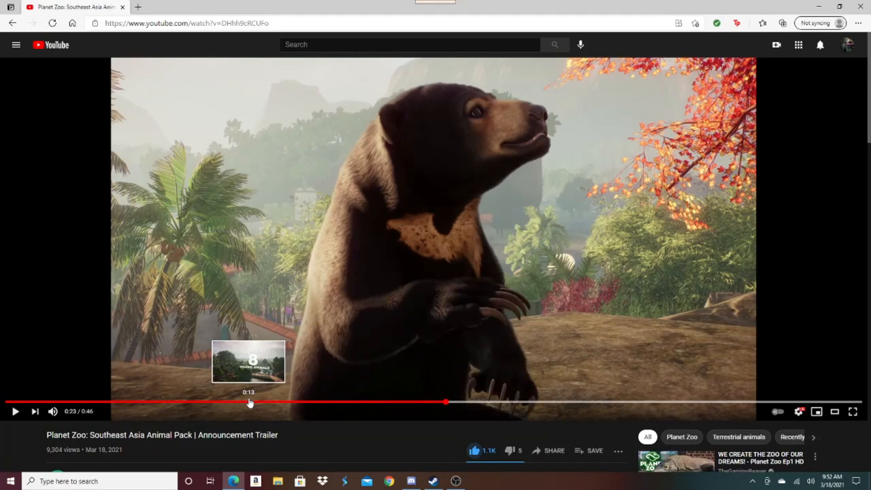
{"action": "mouse_move", "coordinate": [452, 147]}
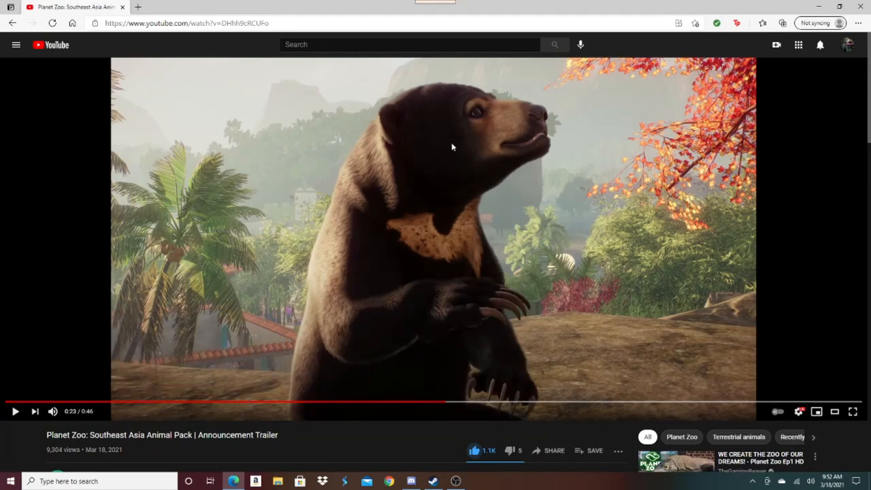
{"action": "mouse_move", "coordinate": [419, 185]}
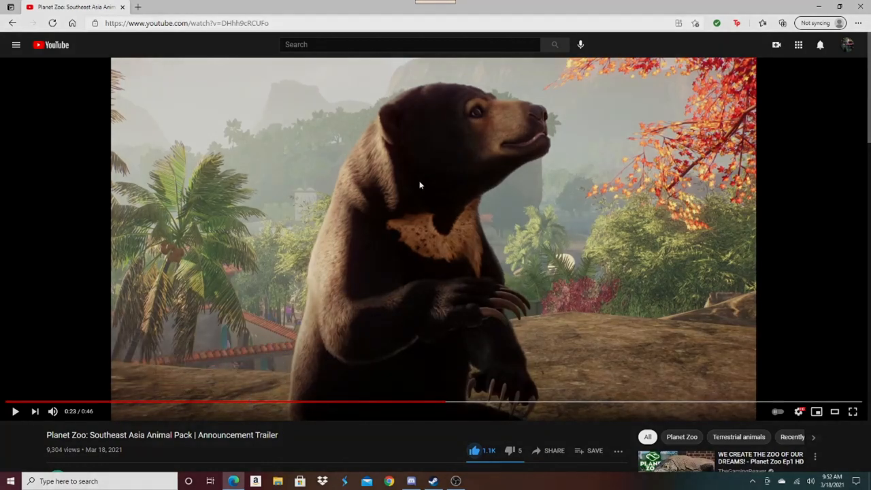